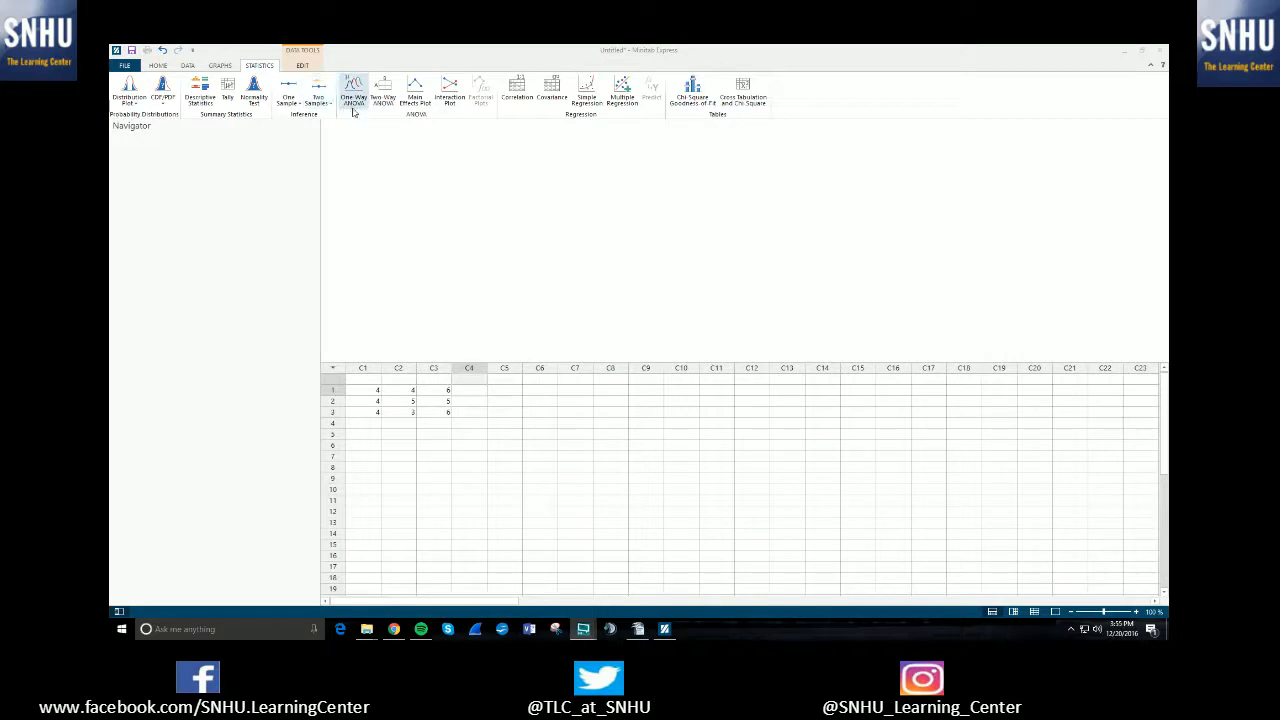
Start a One-Way ANOVA from the Statistics menu with C1, C2, C3 available.
{"action": "left_click", "coordinate": [352, 90]}
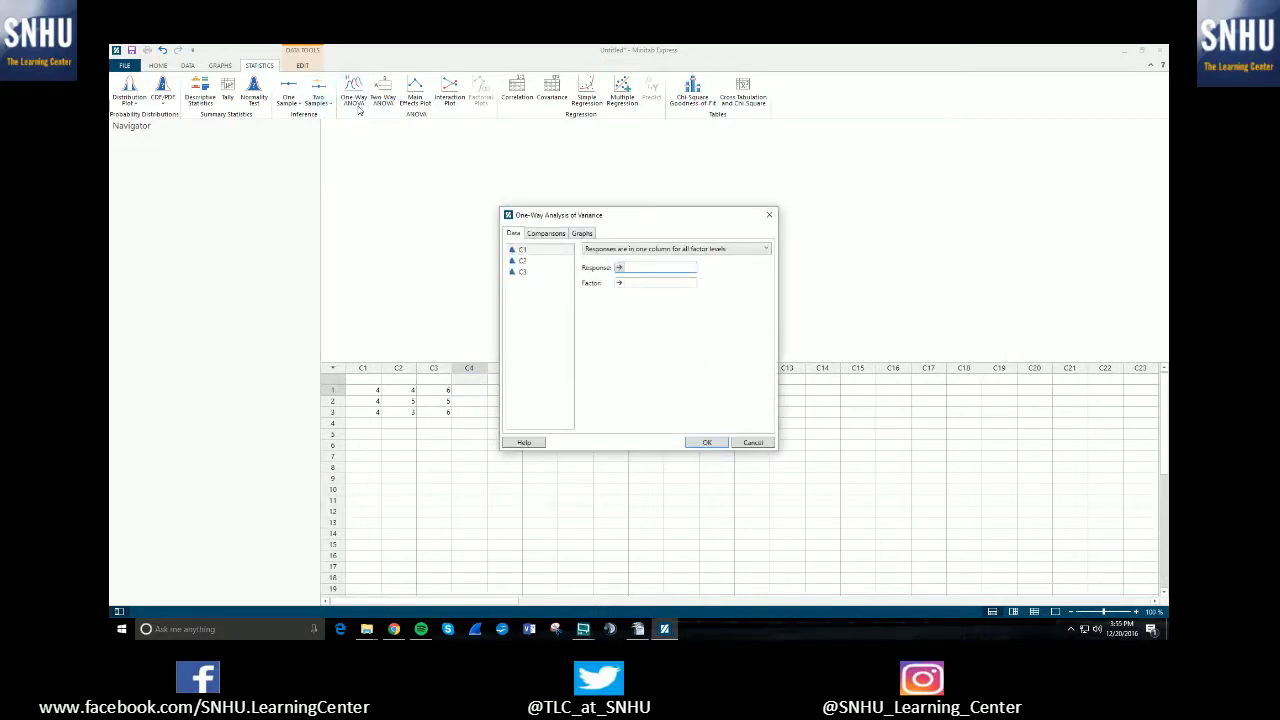
{"action": "left_click", "coordinate": [656, 268]}
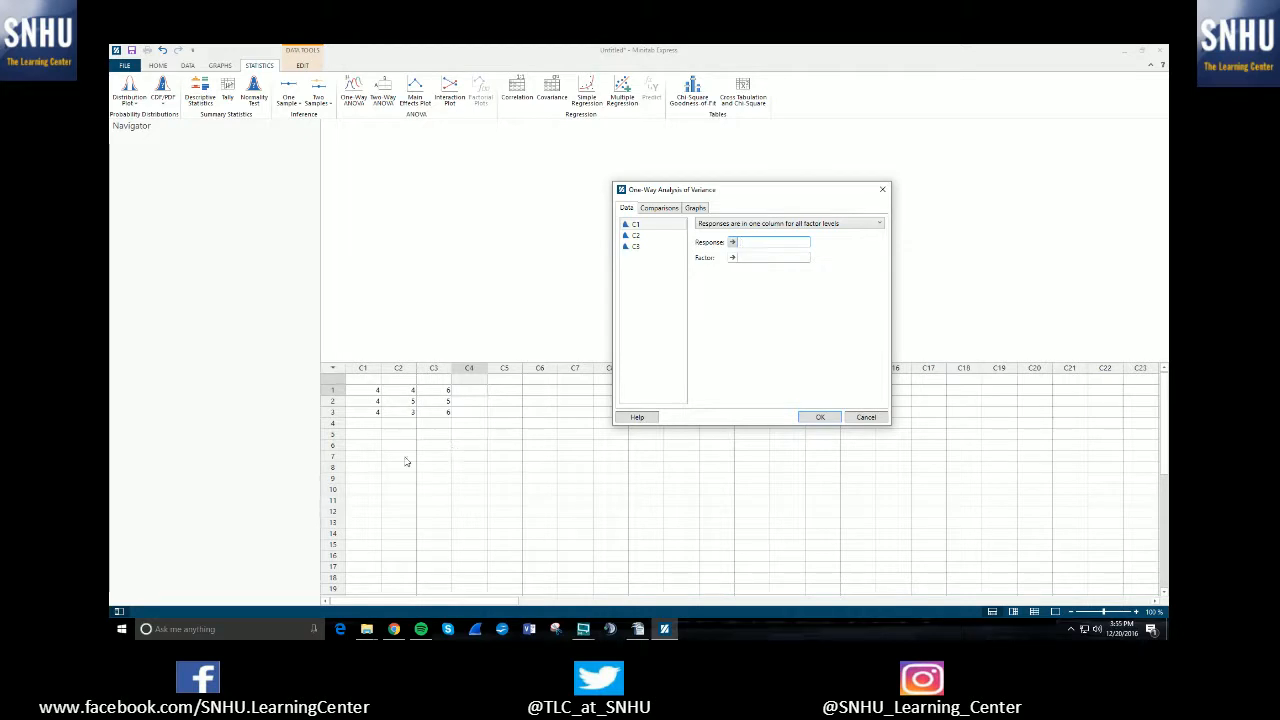
{"action": "mouse_move", "coordinate": [552, 452]}
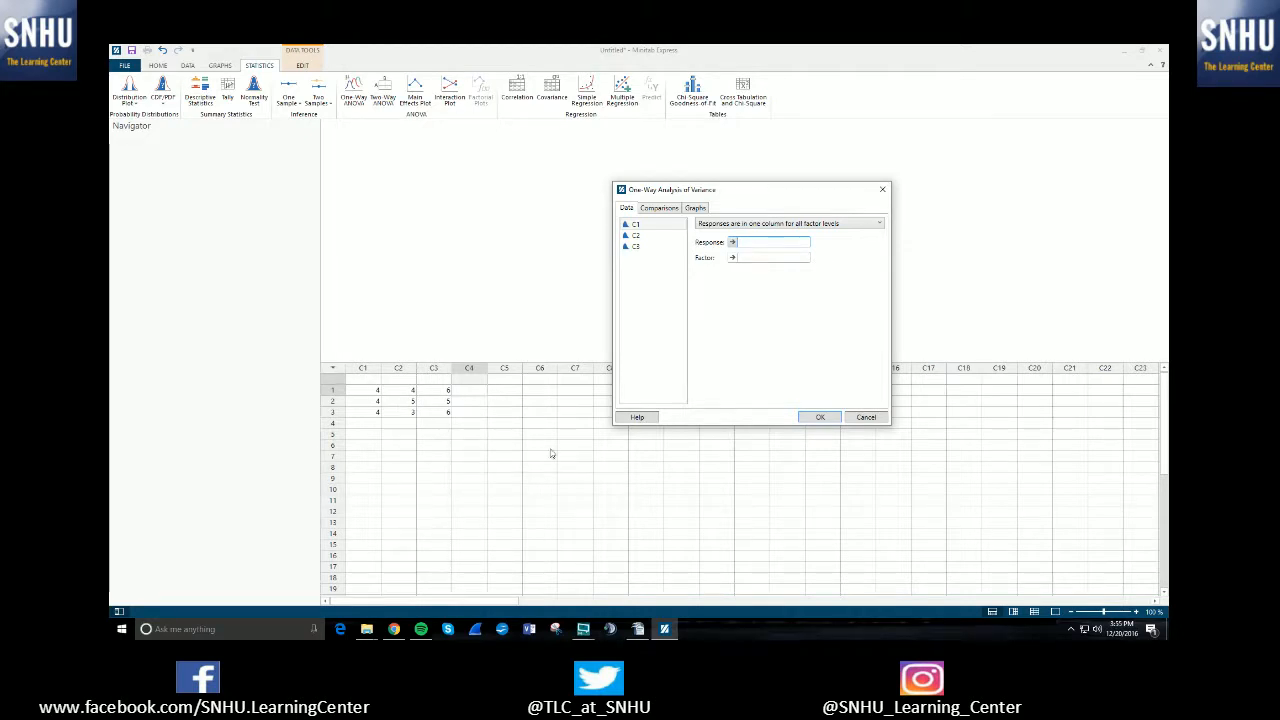
{"action": "mouse_move", "coordinate": [572, 484]}
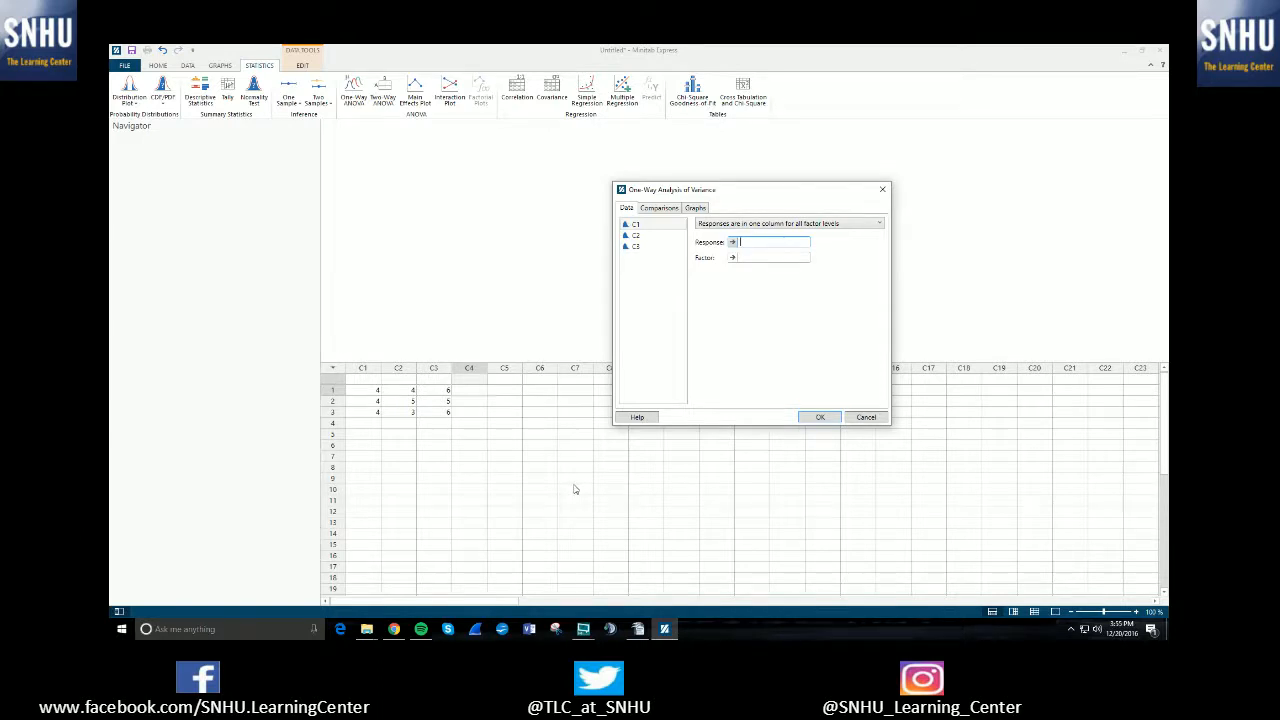
{"action": "mouse_move", "coordinate": [578, 496]}
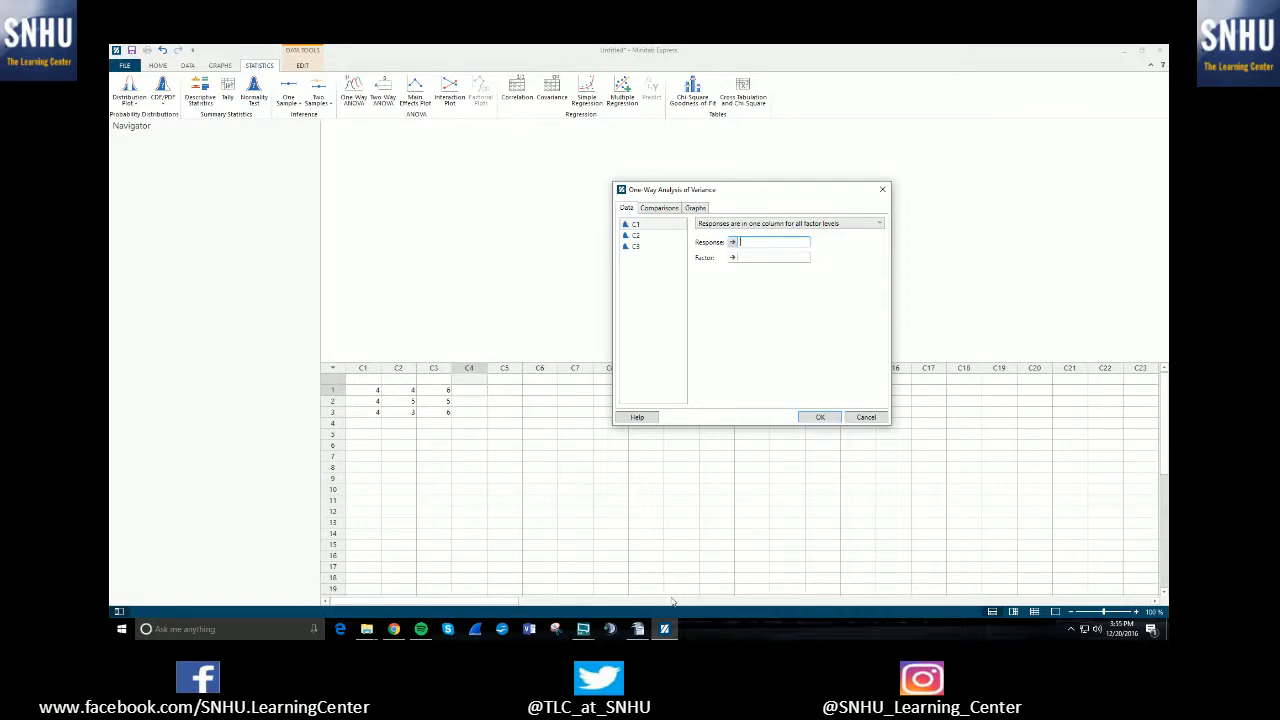
{"action": "mouse_move", "coordinate": [476, 364]}
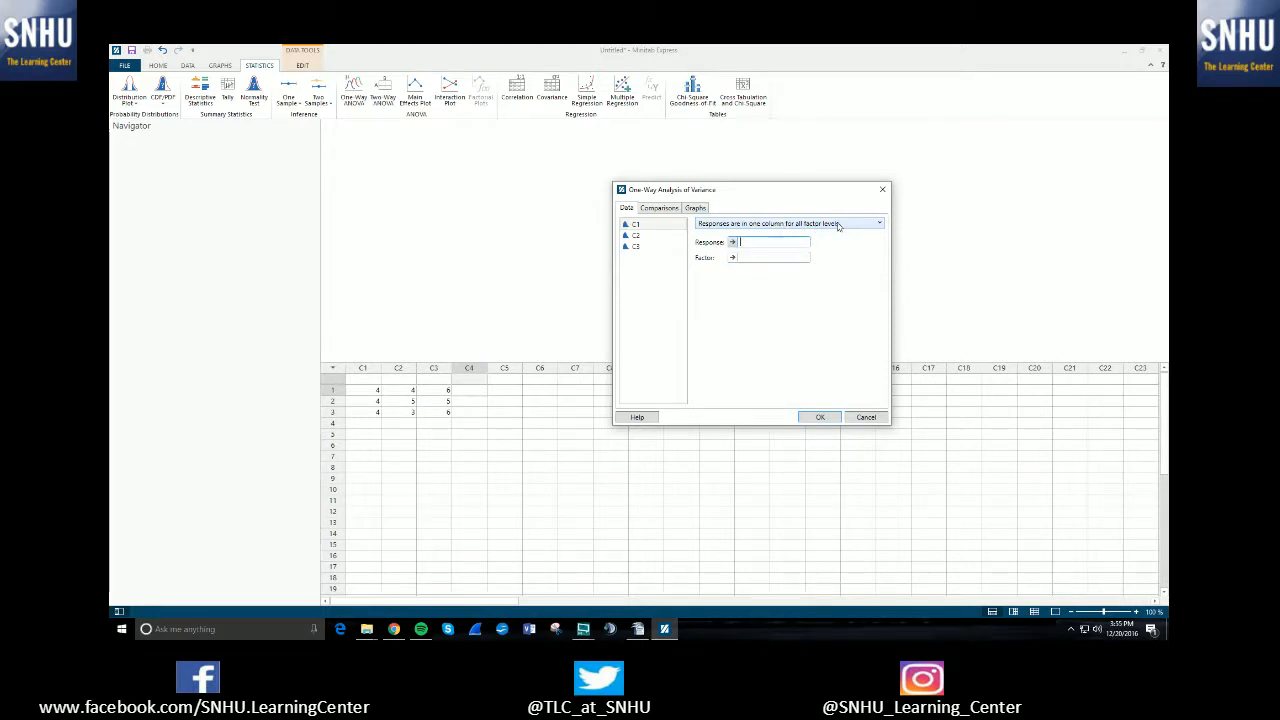
Use separate response columns per factor level and enter C1, C2, C3 as responses.
{"action": "left_click", "coordinate": [876, 222]}
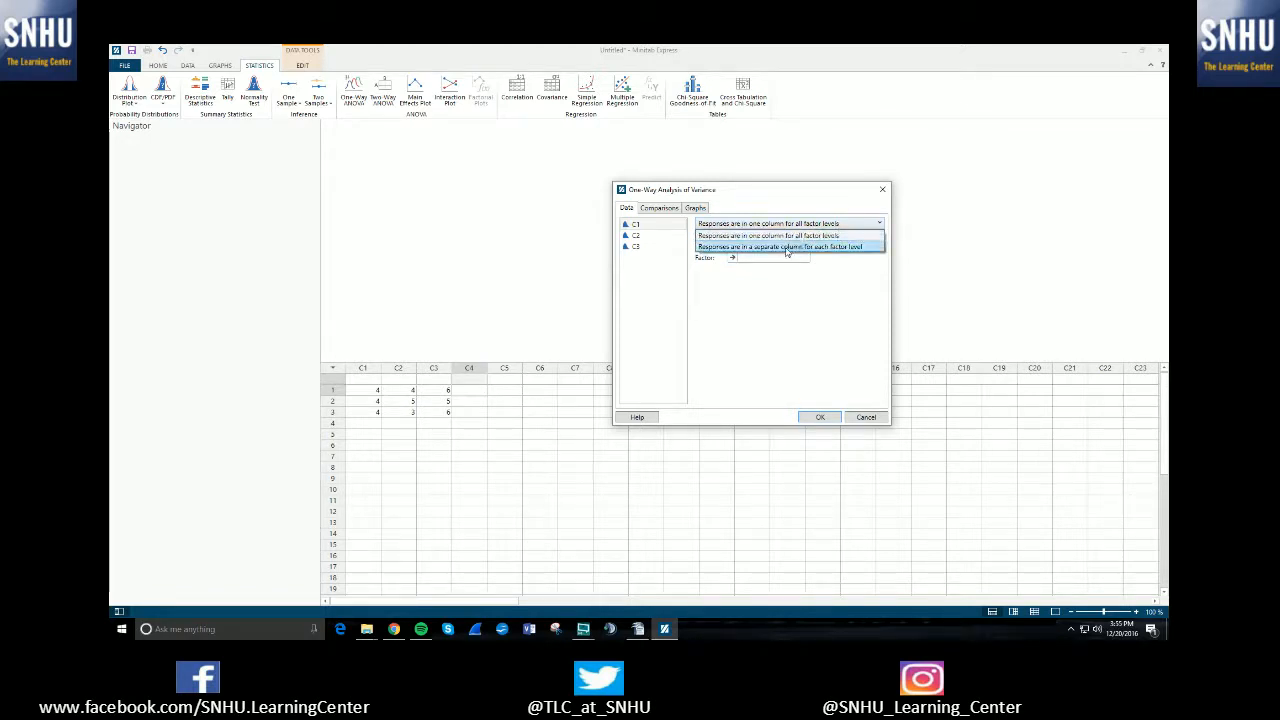
{"action": "left_click", "coordinate": [788, 246]}
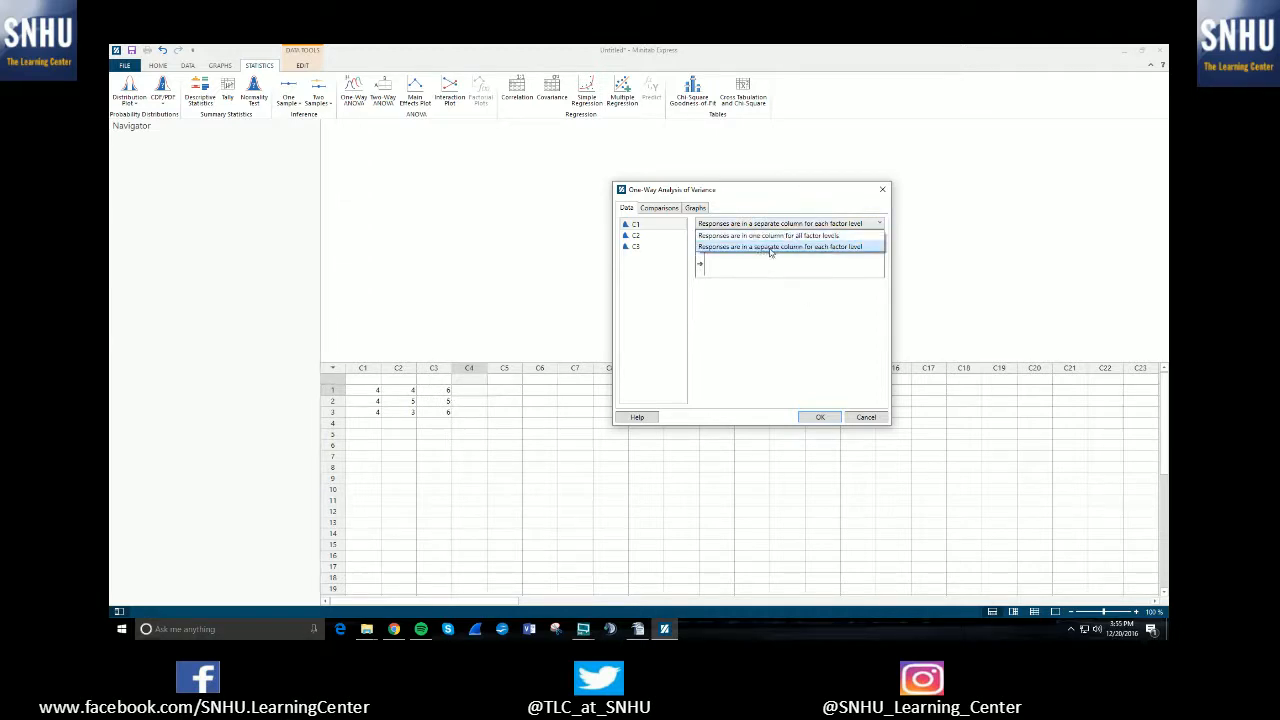
{"action": "left_click", "coordinate": [788, 248]}
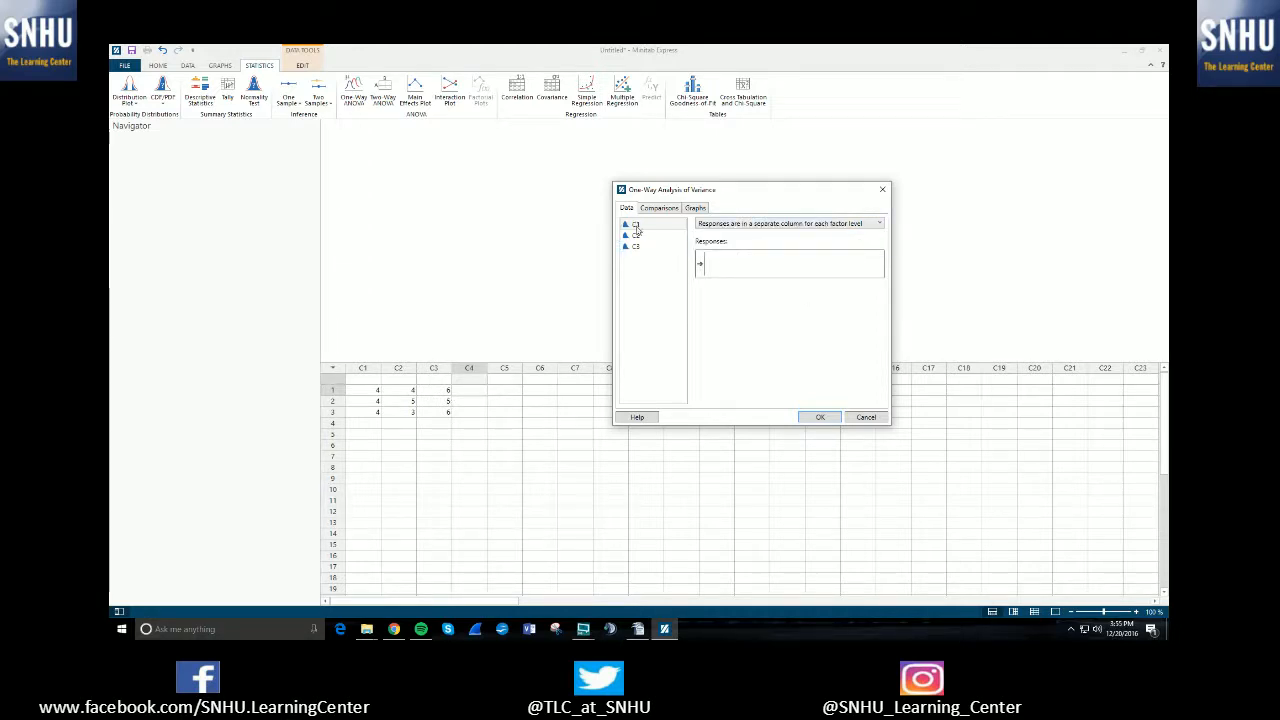
{"action": "left_click", "coordinate": [638, 236]}
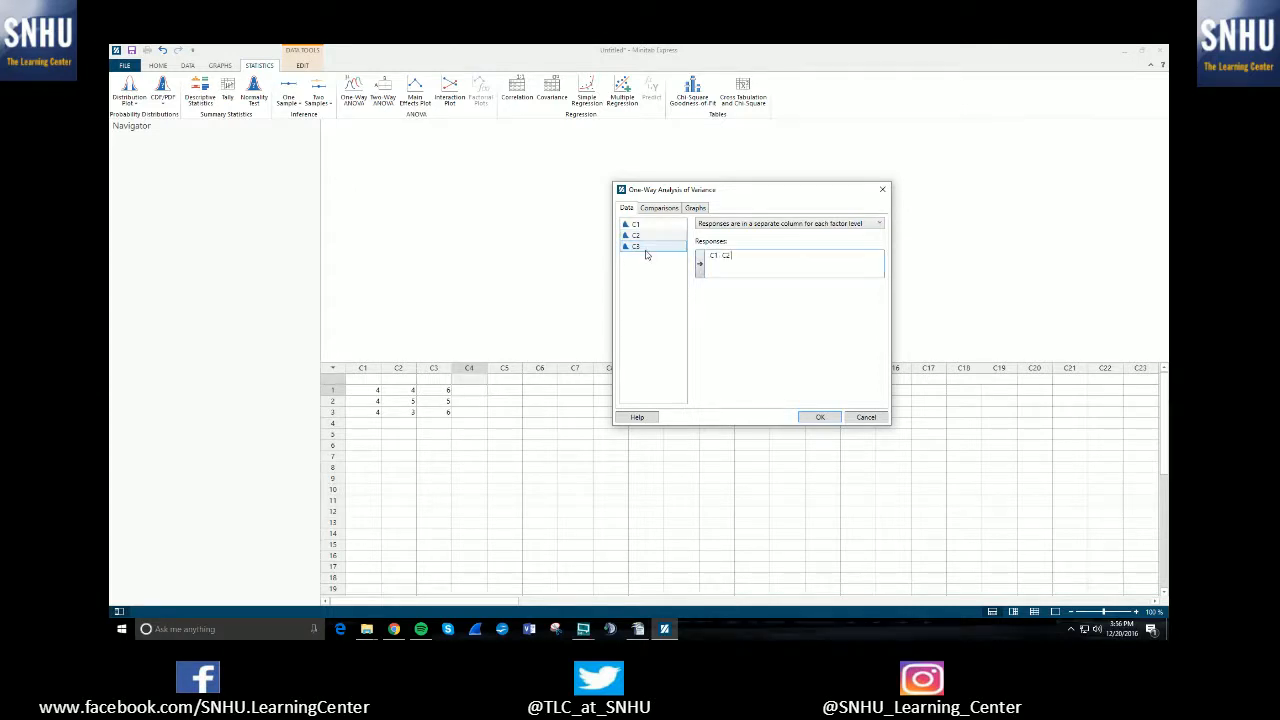
{"action": "double_click", "coordinate": [636, 244]}
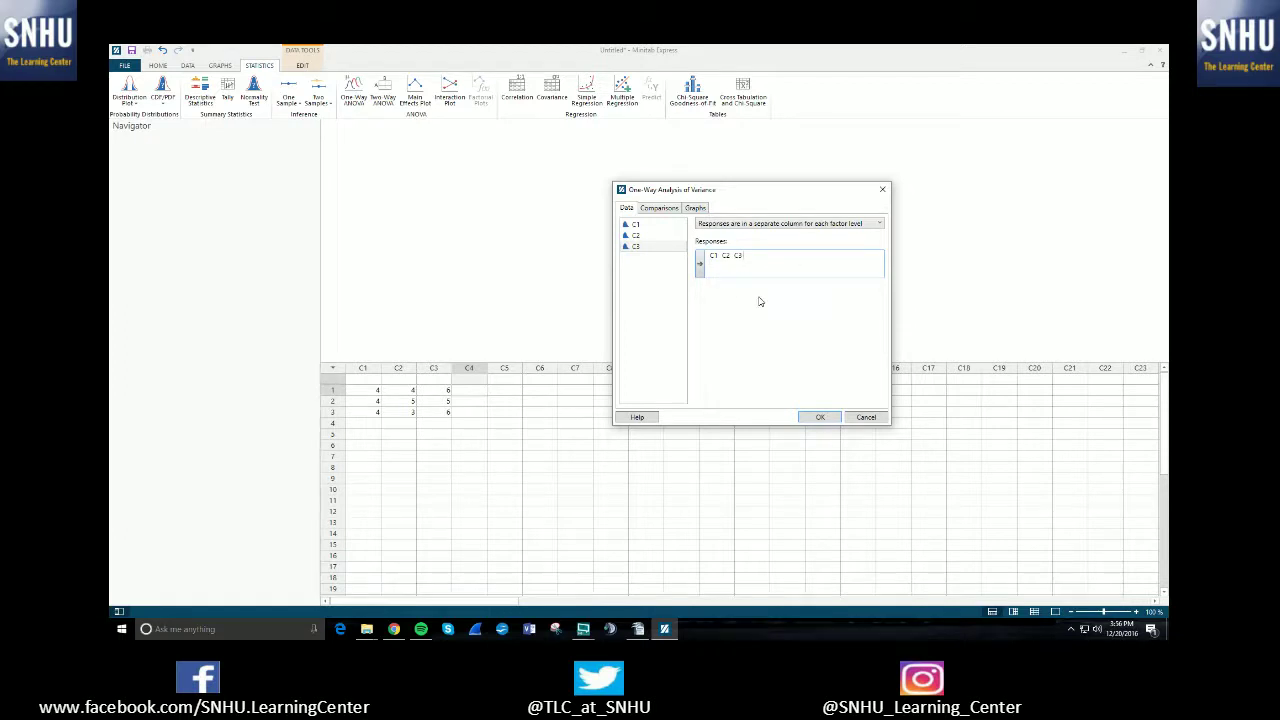
{"action": "mouse_move", "coordinate": [646, 234]}
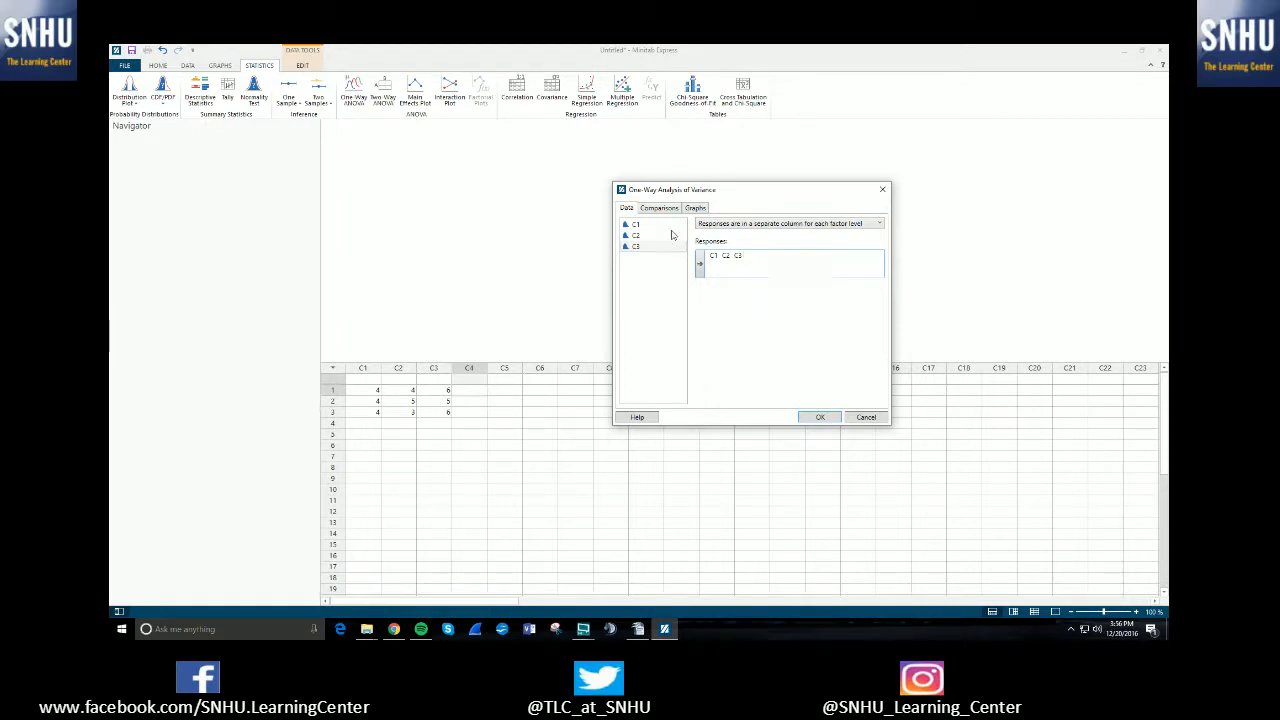
Enable Tukey (family error rate) pairwise comparisons on the Comparisons page.
{"action": "left_click", "coordinate": [660, 208]}
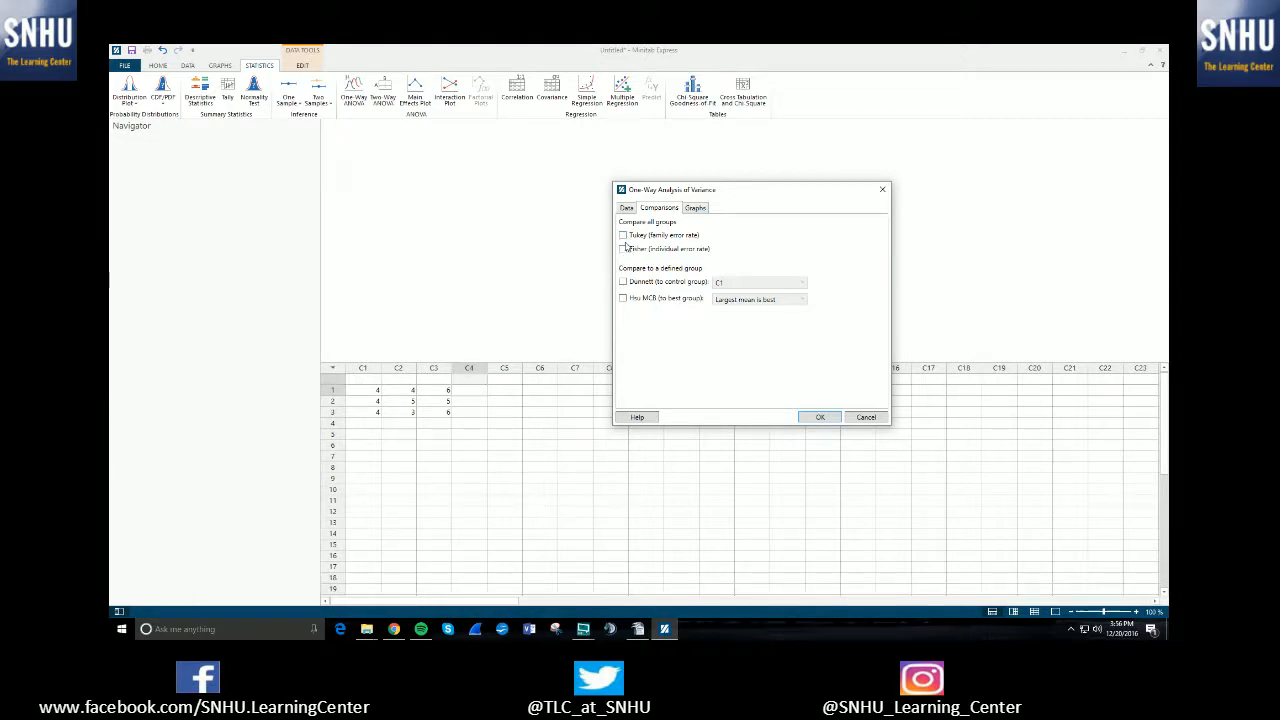
{"action": "left_click", "coordinate": [622, 234]}
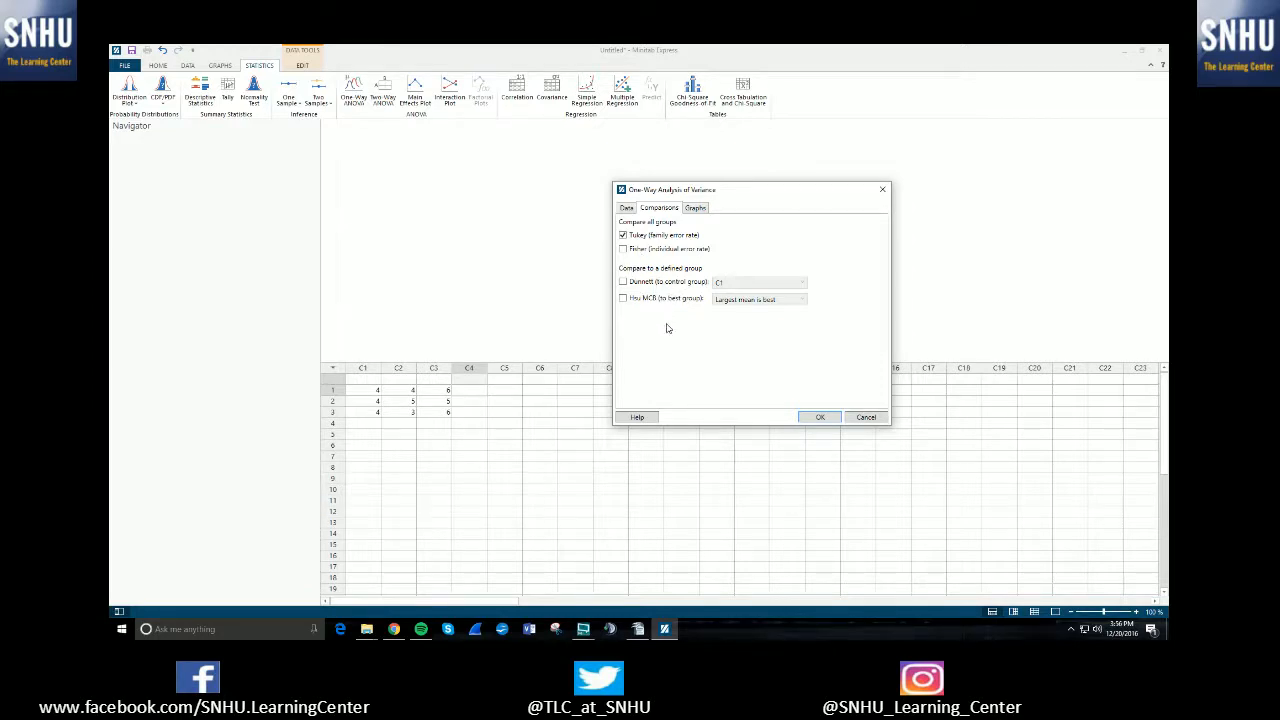
{"action": "mouse_move", "coordinate": [736, 232]}
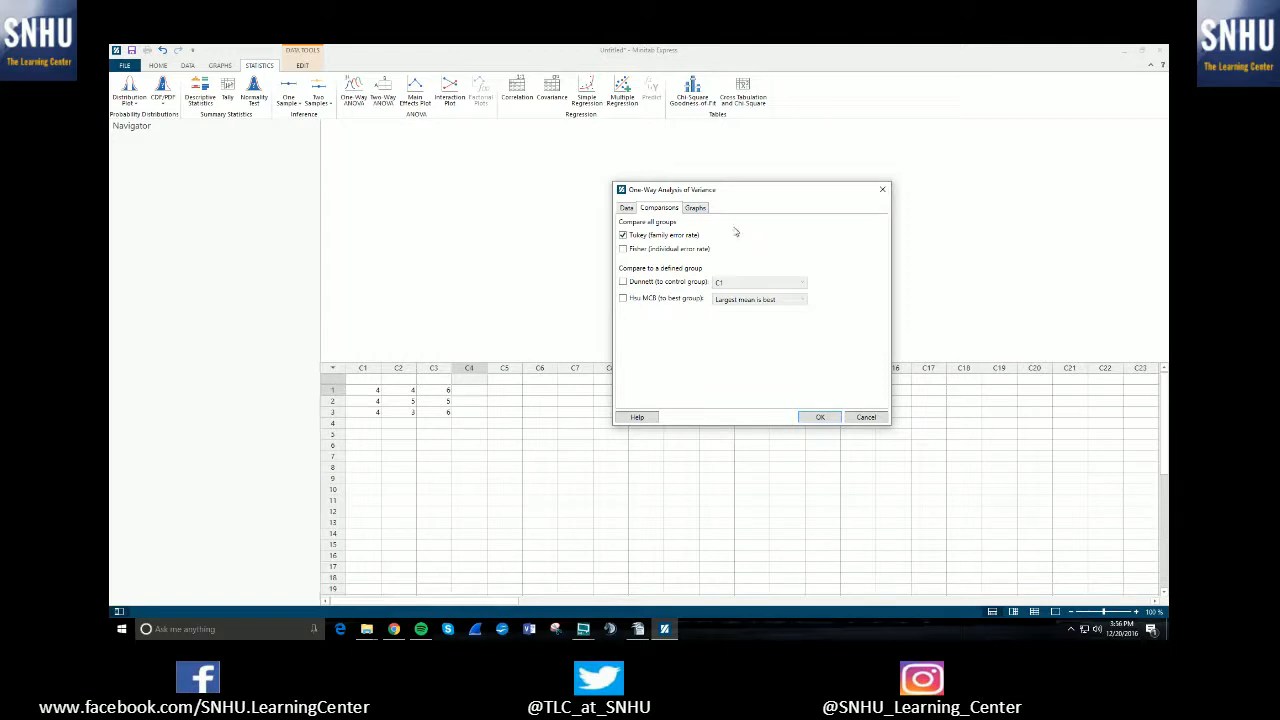
Add residual plots and a boxplot to the ANOVA graph output.
{"action": "left_click", "coordinate": [692, 206]}
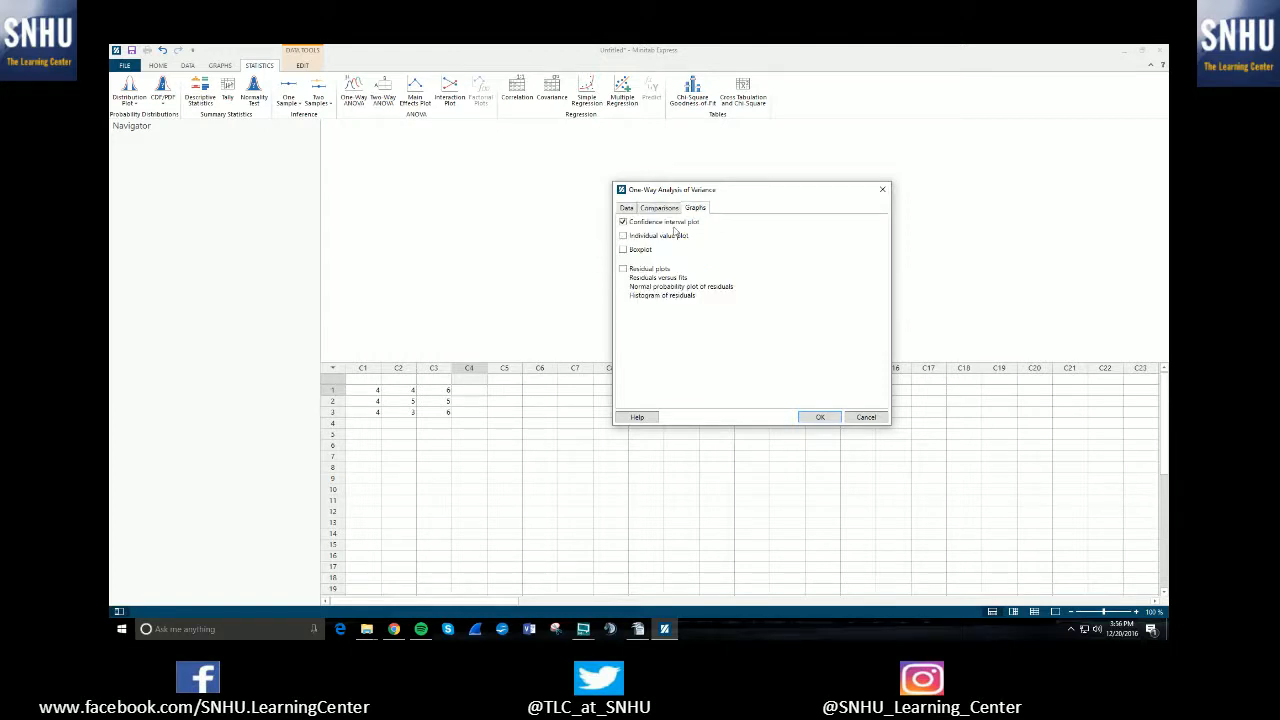
{"action": "mouse_move", "coordinate": [696, 226]}
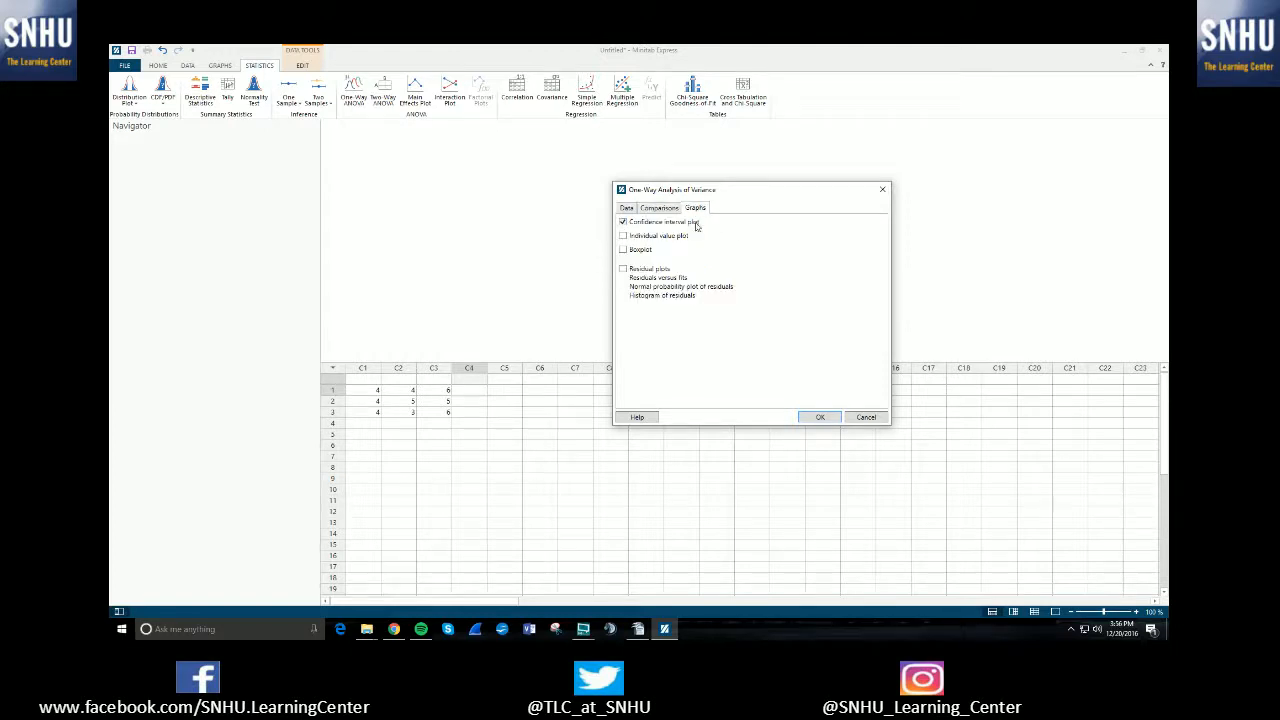
{"action": "left_click", "coordinate": [622, 268]}
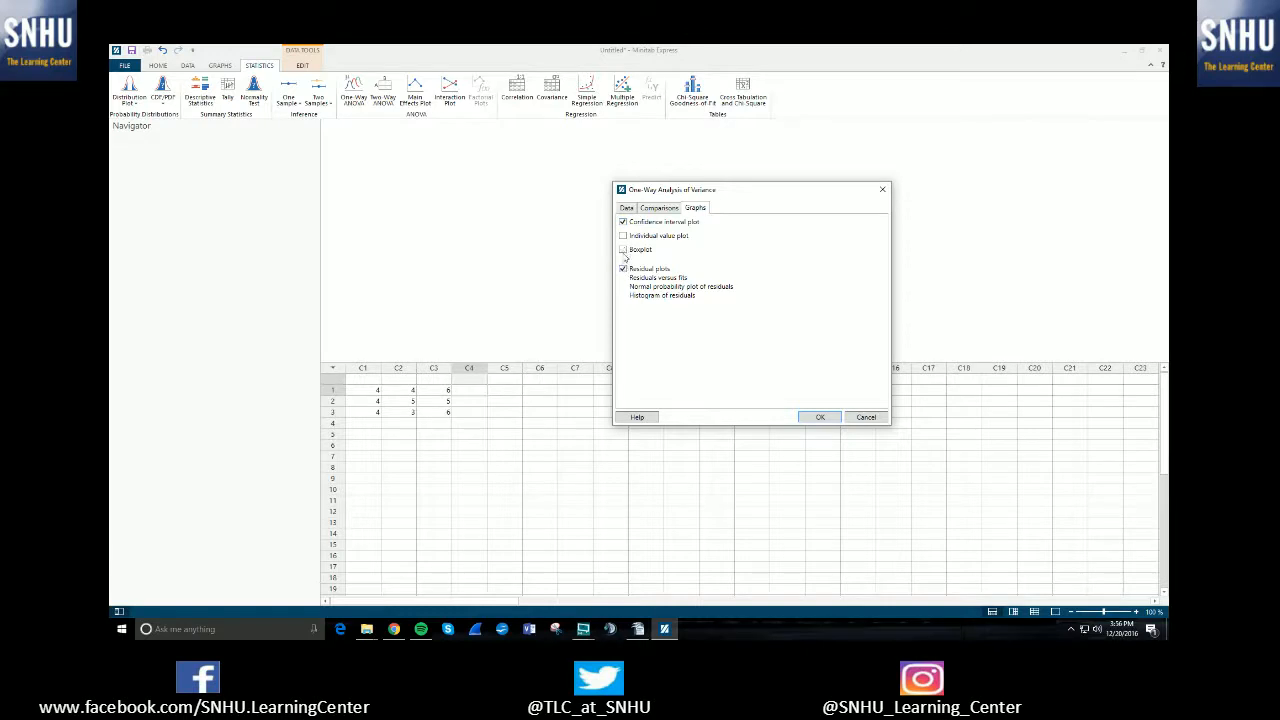
{"action": "left_click", "coordinate": [622, 248]}
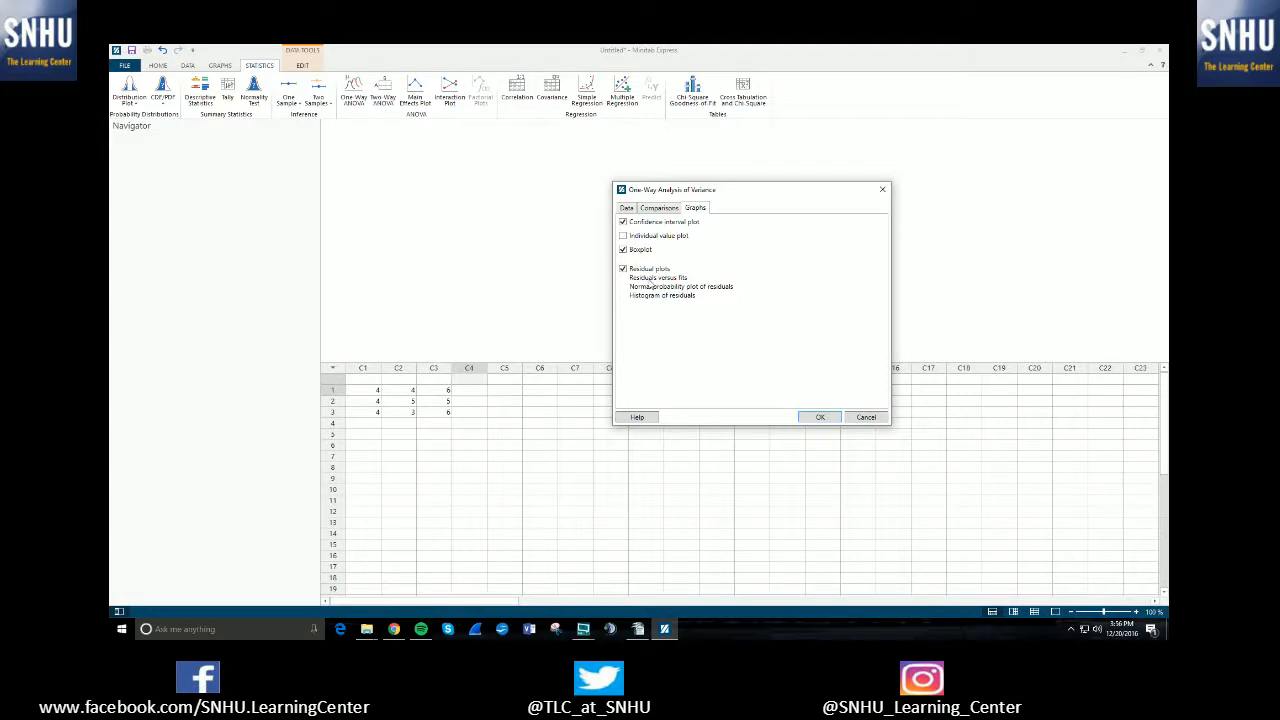
{"action": "left_click", "coordinate": [630, 206]}
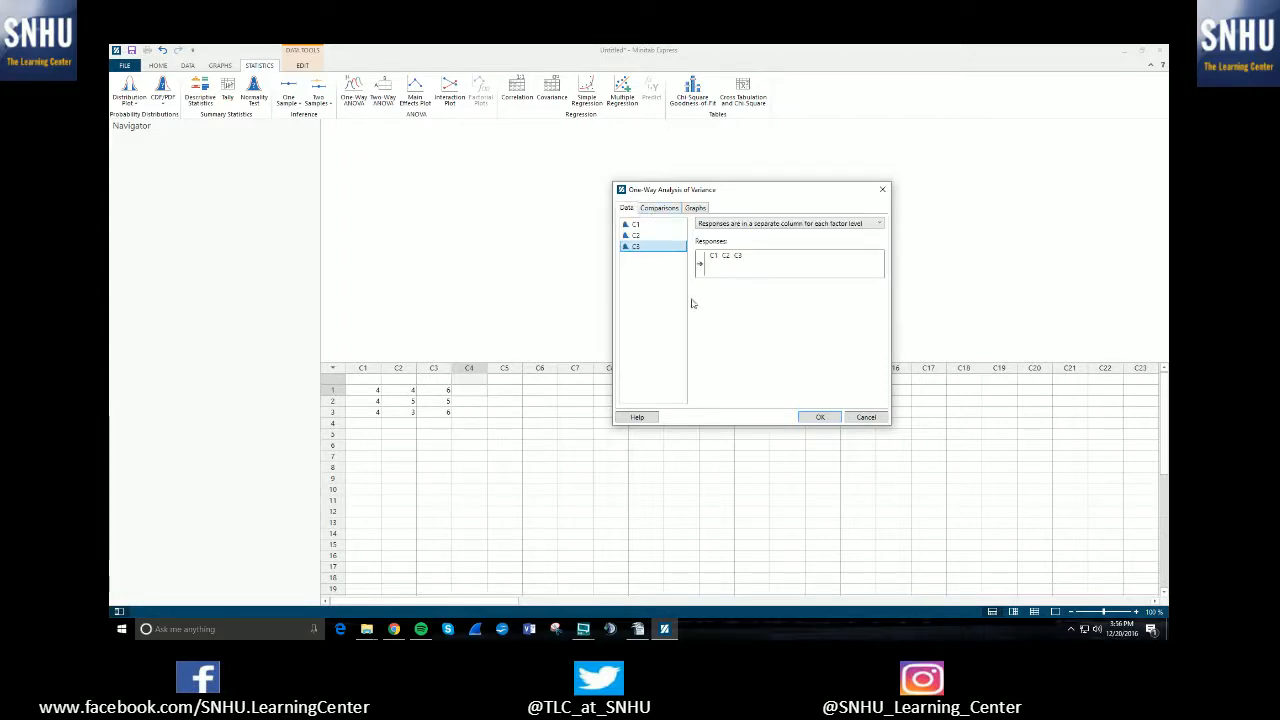
{"action": "left_click", "coordinate": [820, 418]}
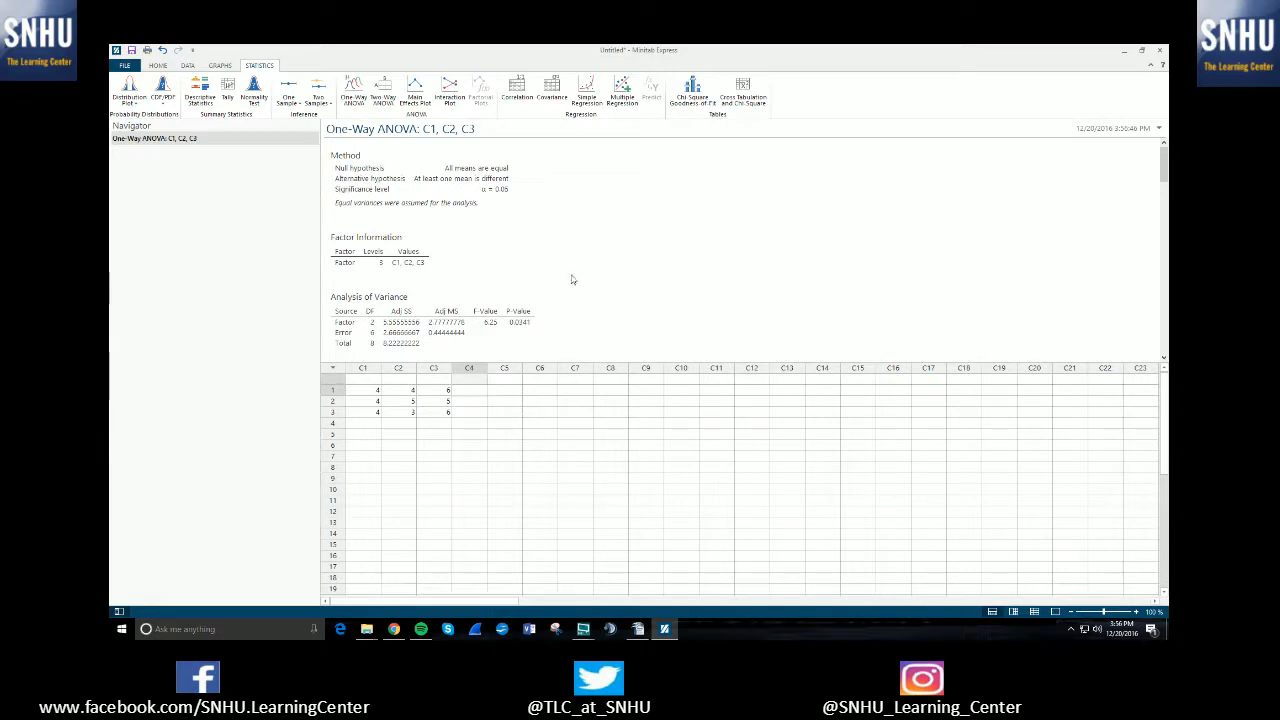
{"action": "scroll", "scroll_direction": "down", "scroll_amount": 3}
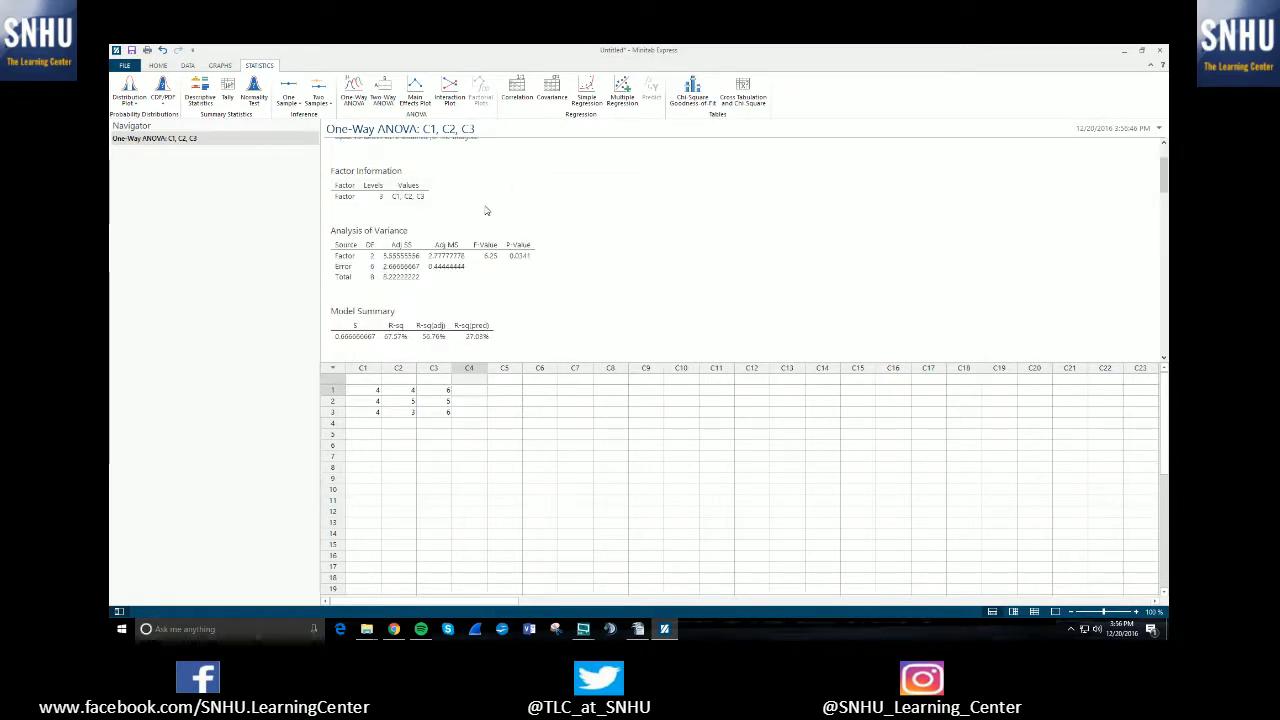
{"action": "scroll", "scroll_direction": "down", "scroll_amount": 3}
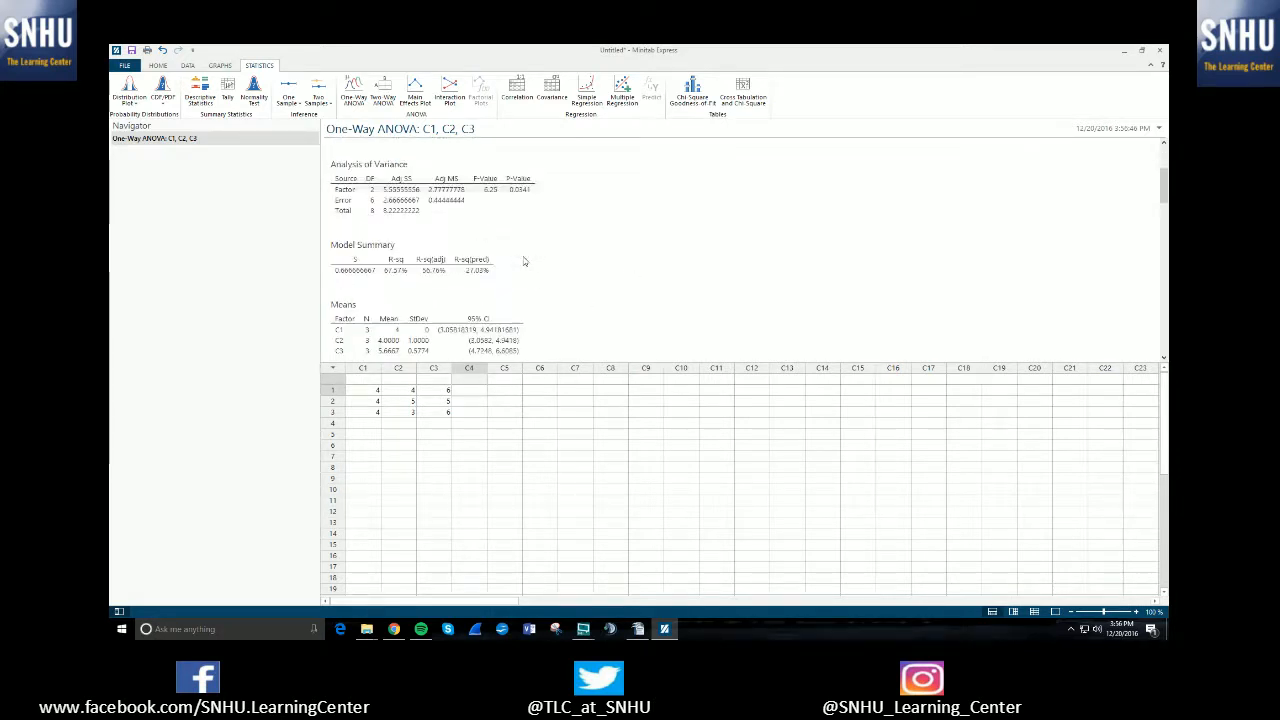
{"action": "scroll", "scroll_direction": "down", "scroll_amount": 3}
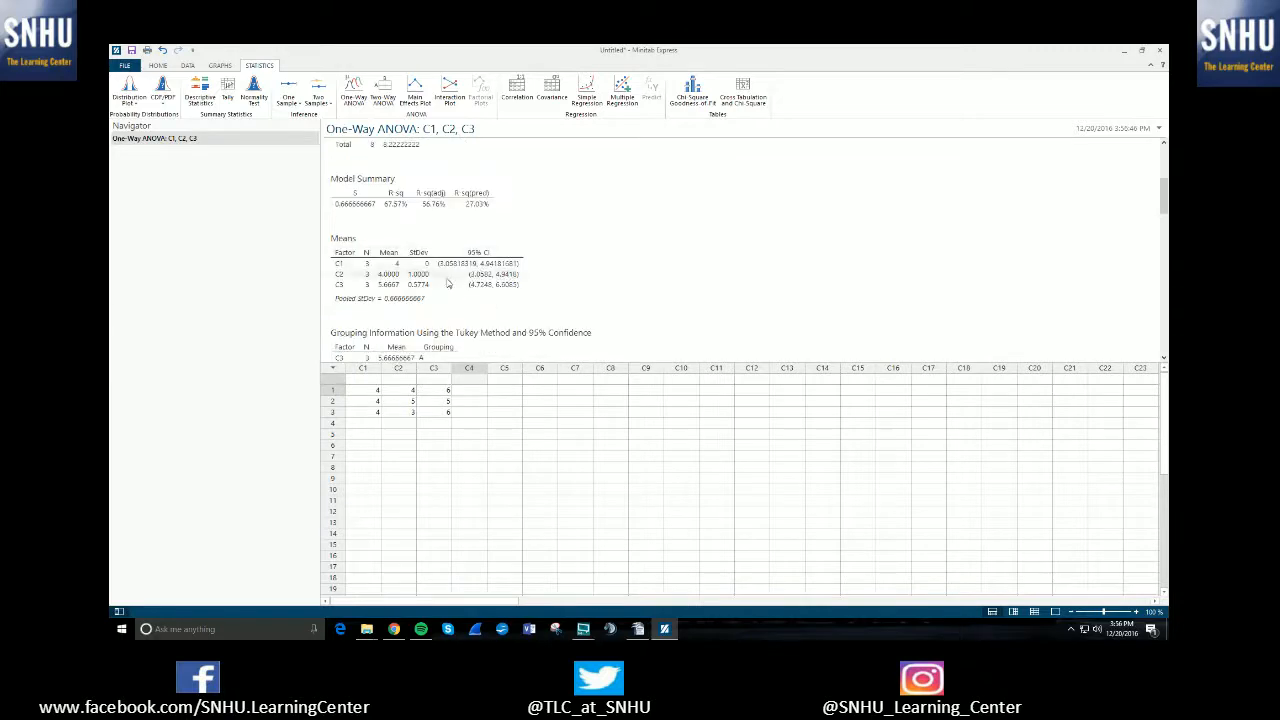
{"action": "scroll", "scroll_direction": "down", "scroll_amount": 3}
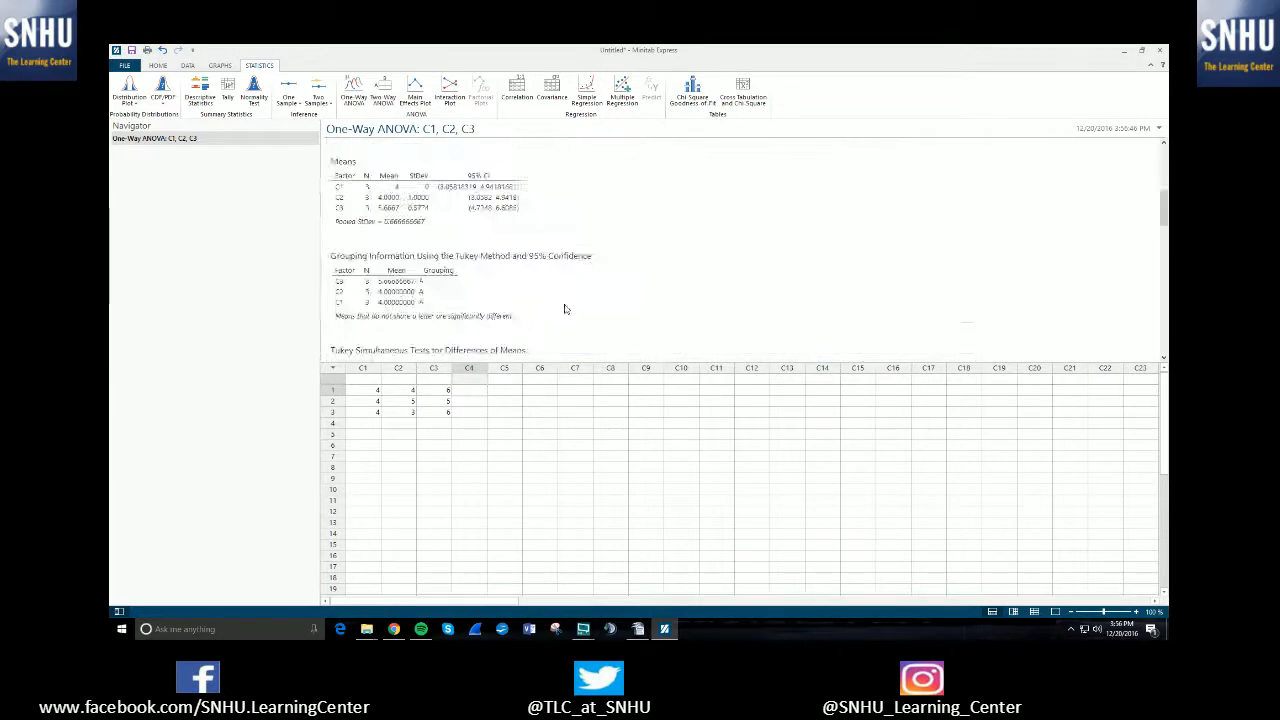
{"action": "scroll", "scroll_direction": "down", "scroll_amount": 3}
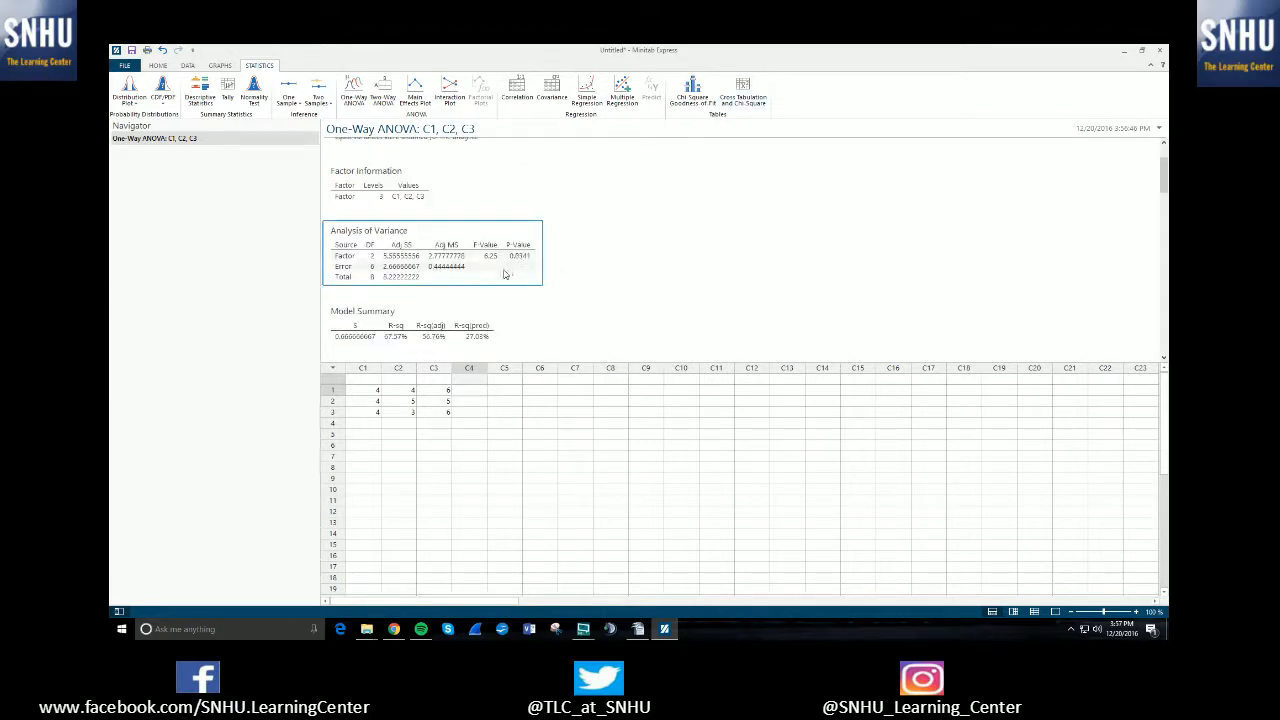
{"action": "mouse_move", "coordinate": [518, 264]}
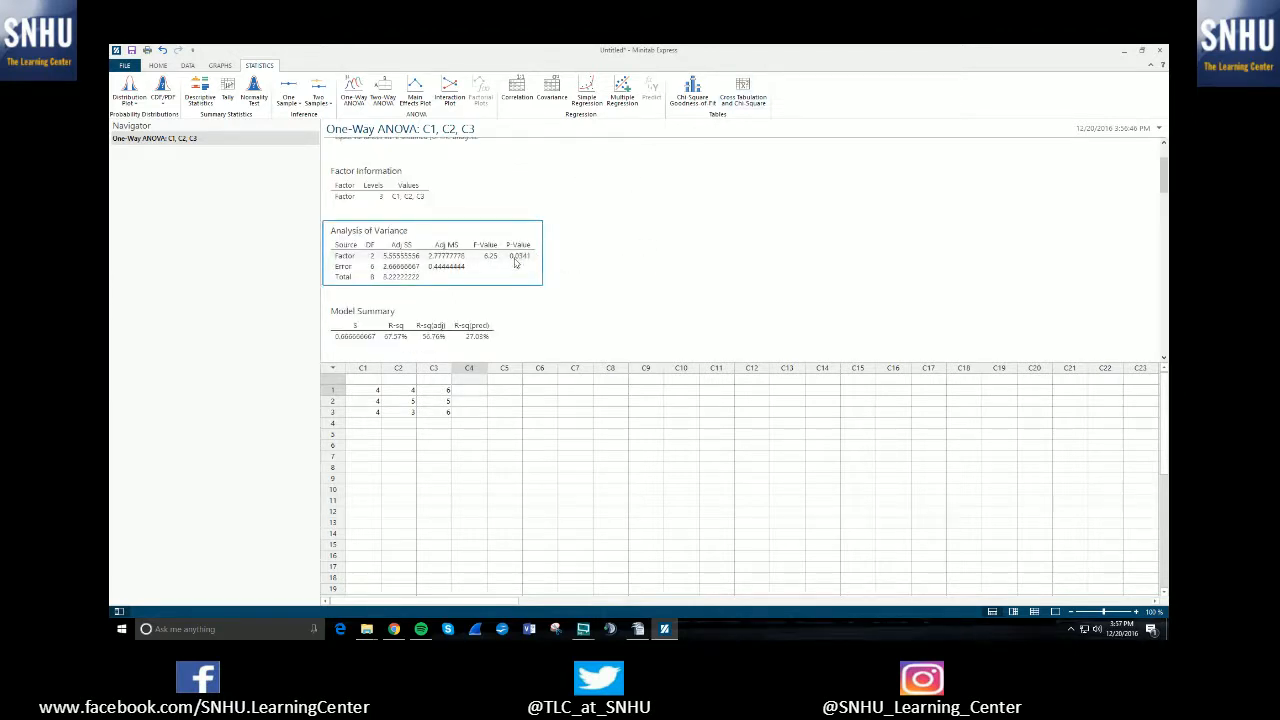
{"action": "mouse_move", "coordinate": [538, 258]}
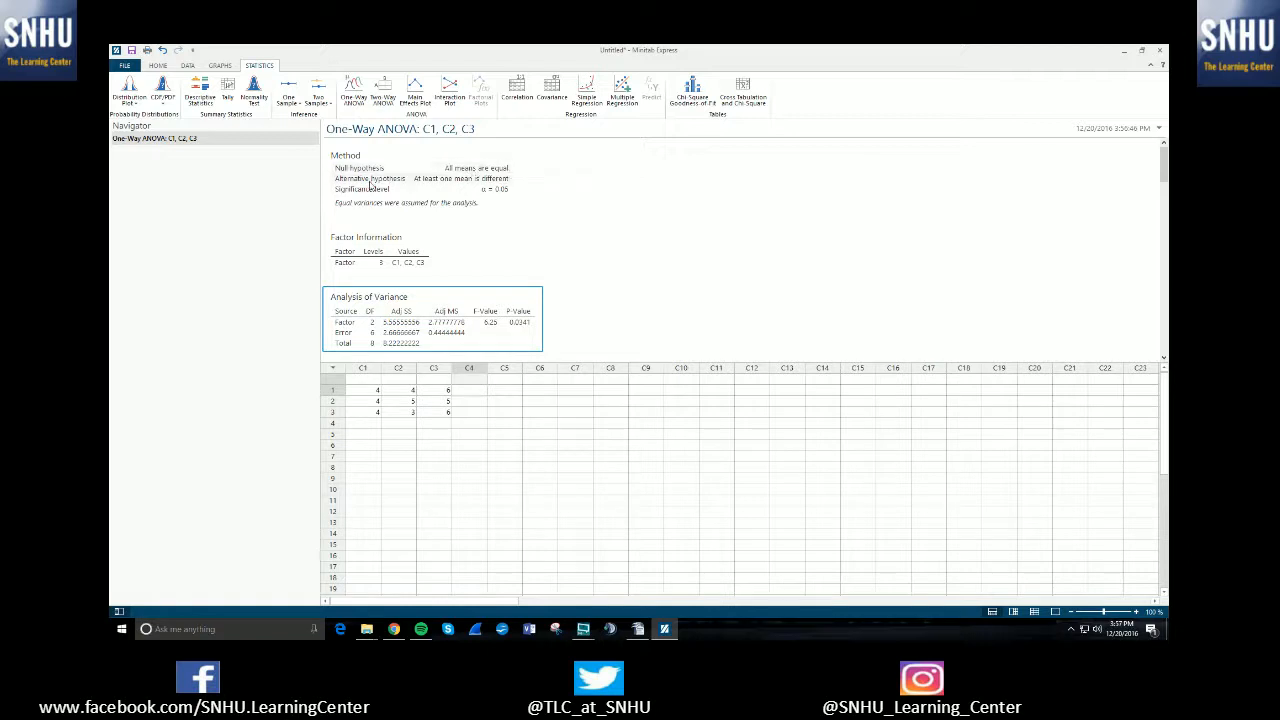
{"action": "mouse_move", "coordinate": [488, 178]}
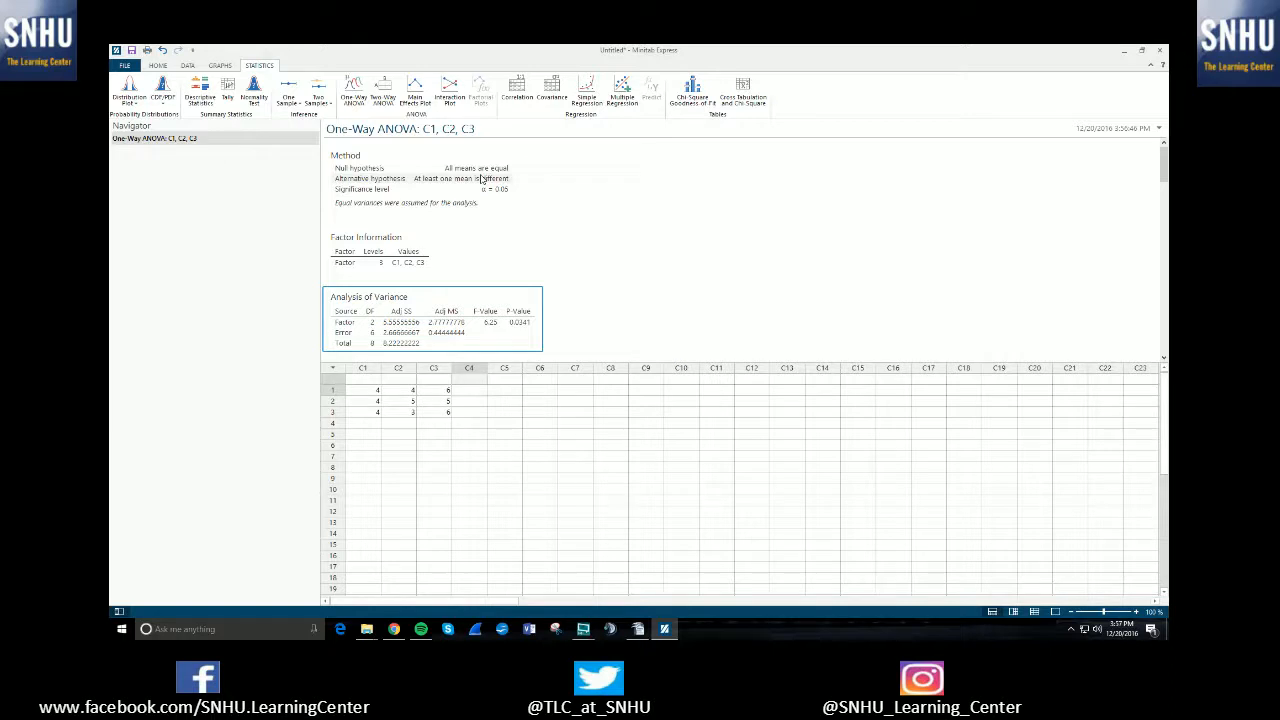
{"action": "mouse_move", "coordinate": [540, 306]}
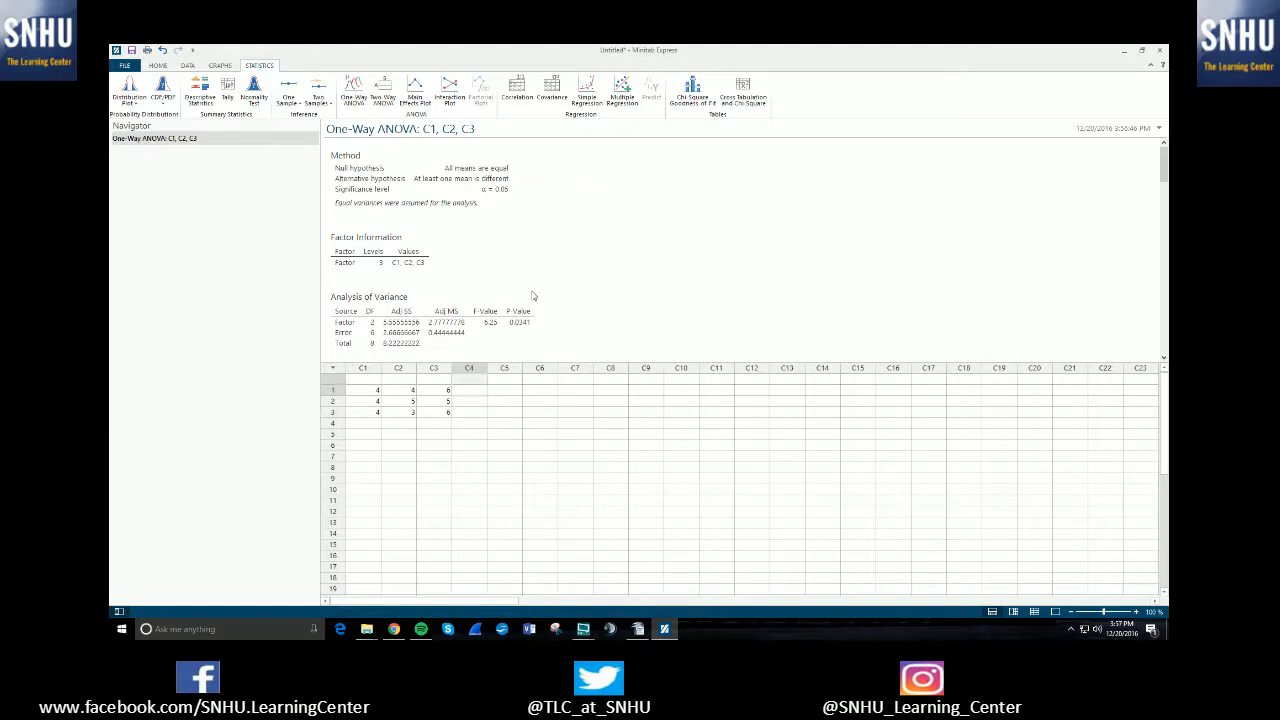
Review the Tukey simultaneous tests and overwrite C2 with larger values such as 485.26 and 2060.
{"action": "scroll", "scroll_direction": "down", "scroll_amount": 3}
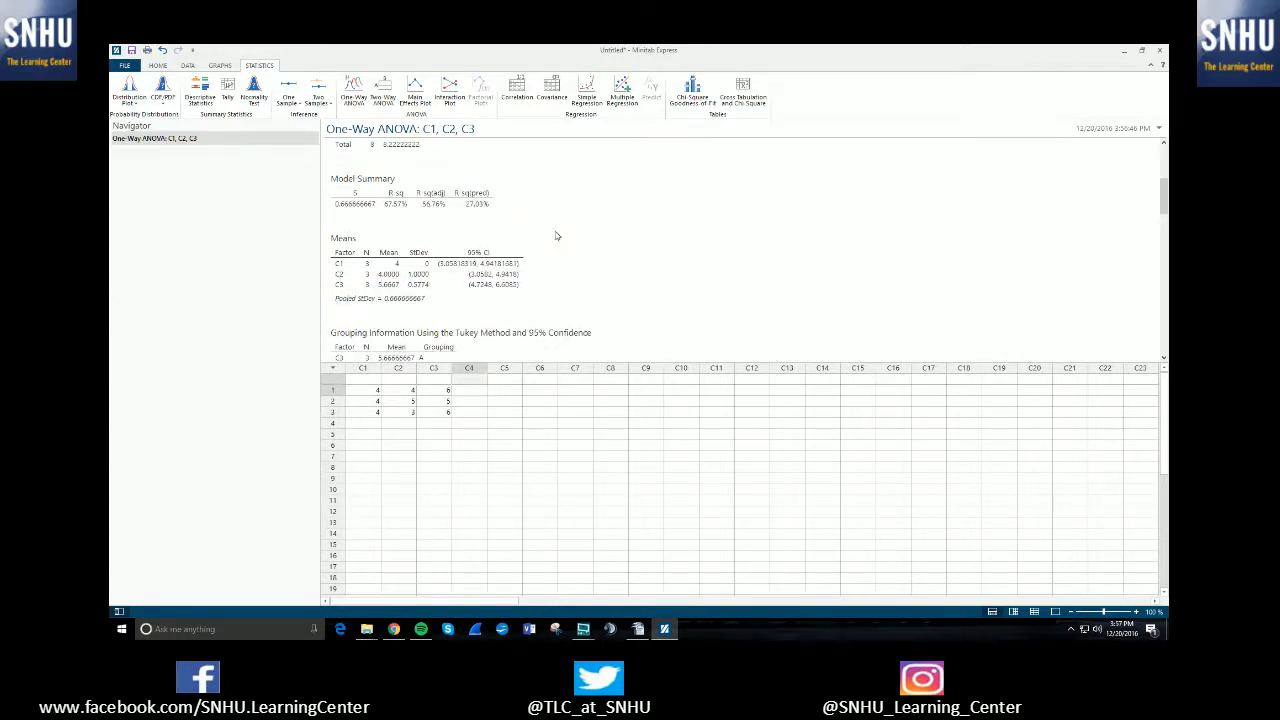
{"action": "scroll", "scroll_direction": "down", "scroll_amount": 3}
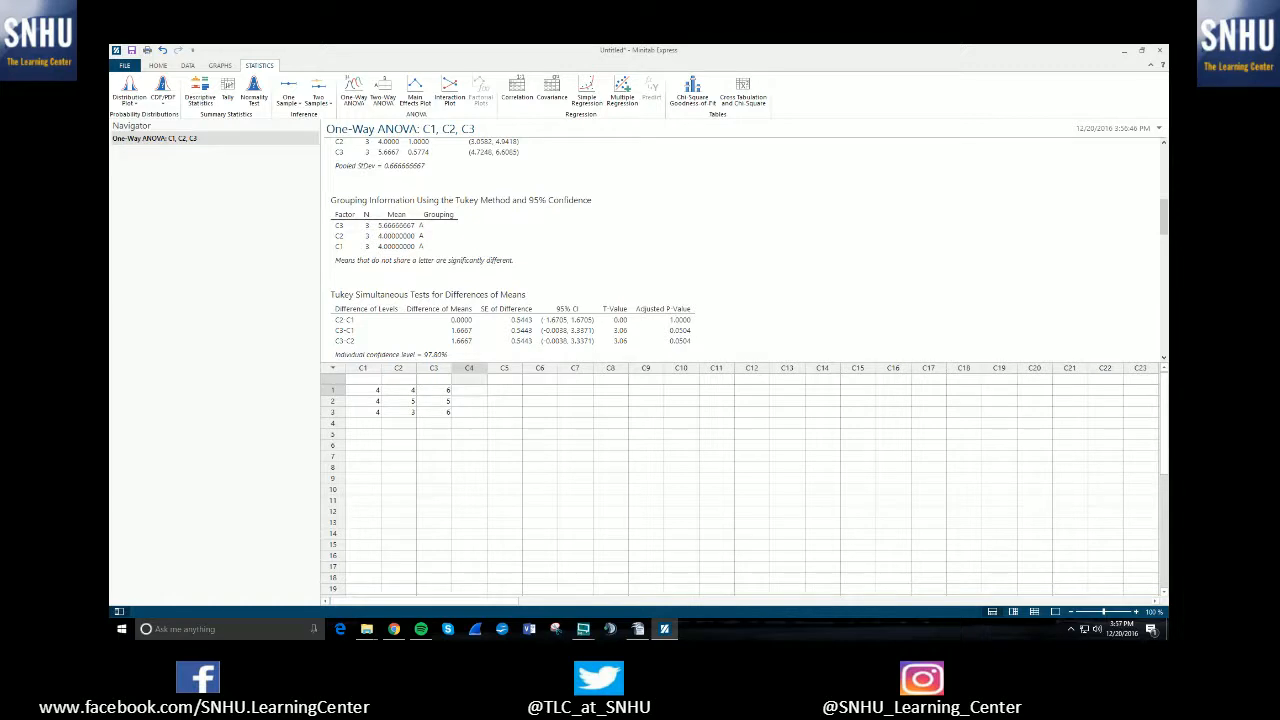
{"action": "left_click_drag", "start_coordinate": [364, 388], "coordinate": [448, 412]}
{"action": "type", "text": "4634634"}
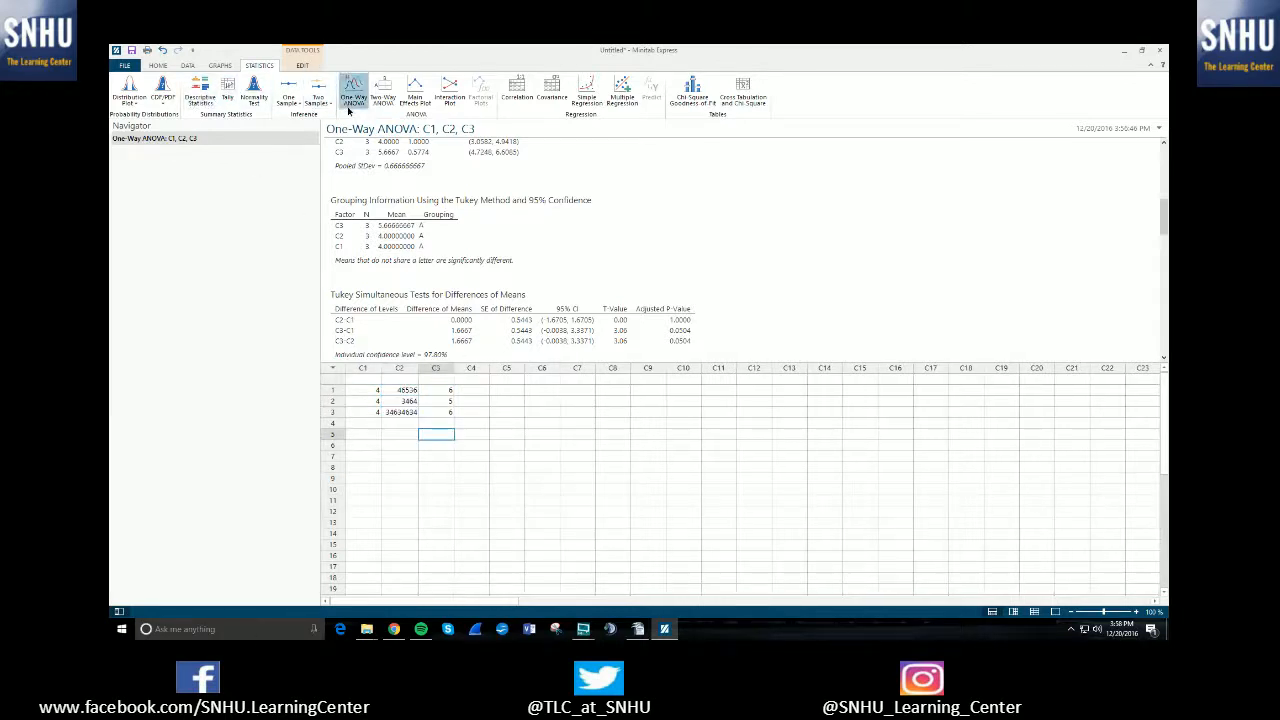
Rerun the One-Way ANOVA on C1, C2, C3 with the updated data.
{"action": "left_click", "coordinate": [348, 84]}
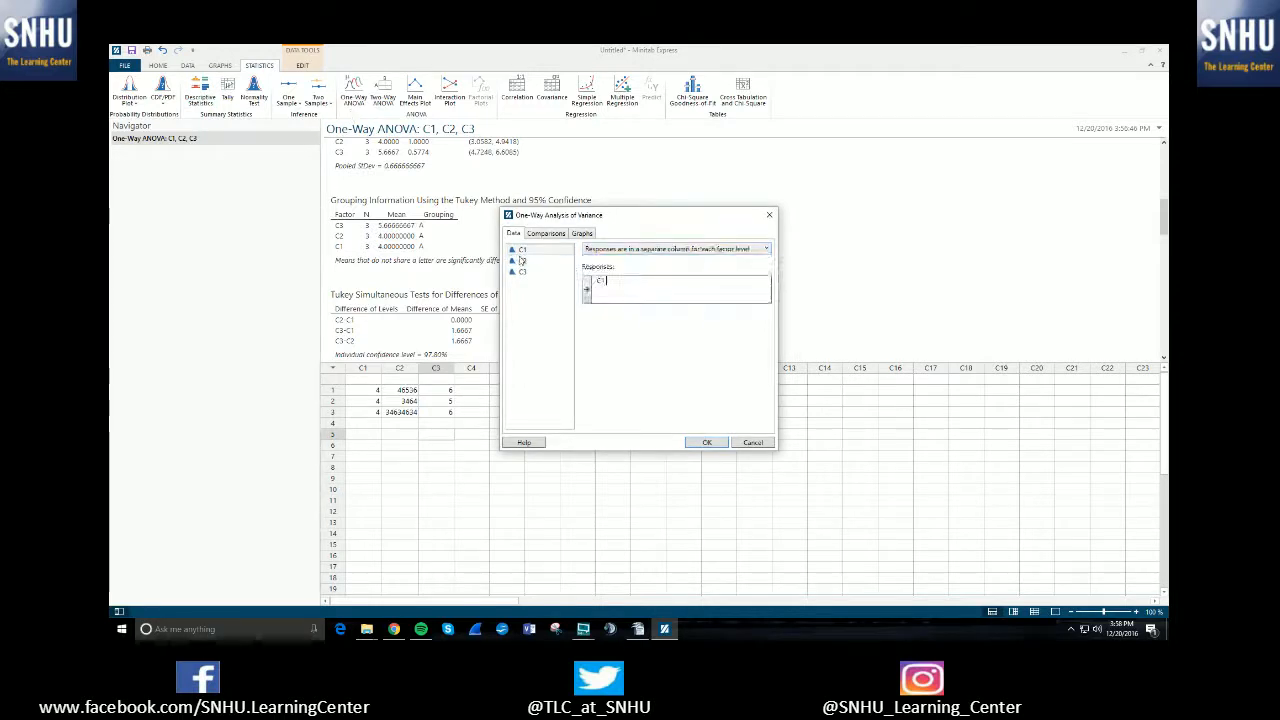
{"action": "left_click", "coordinate": [706, 442]}
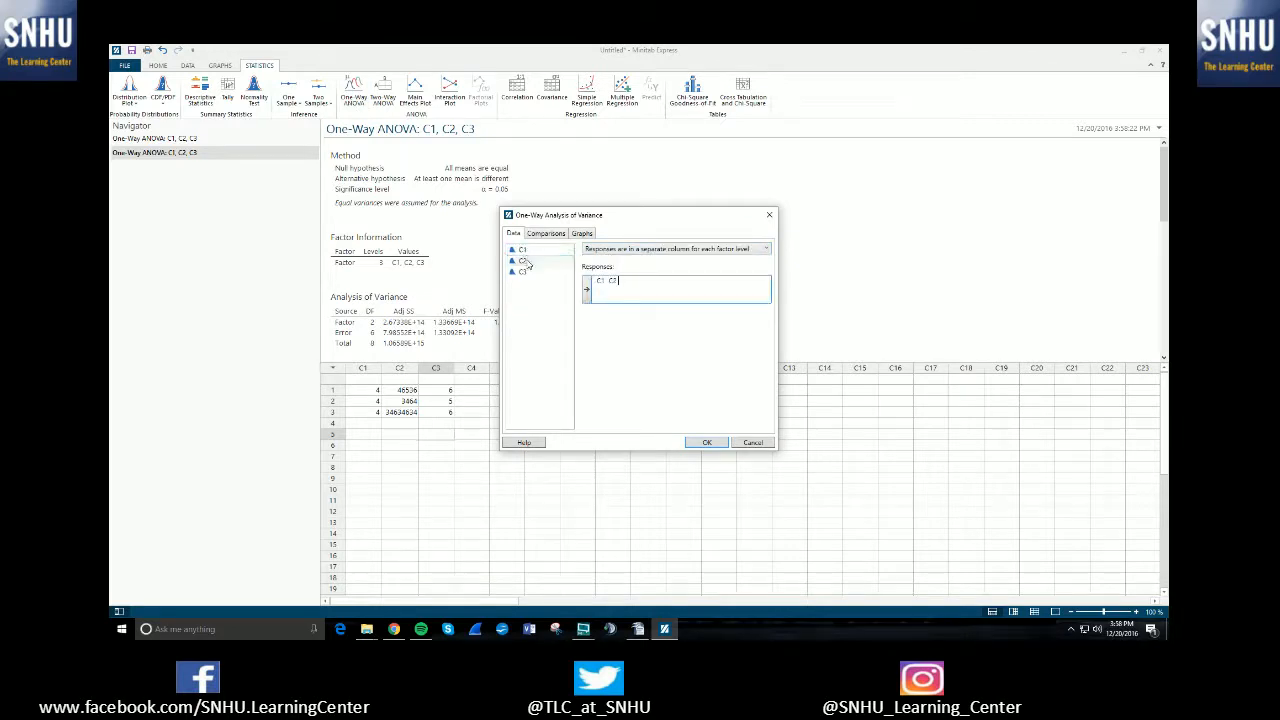
{"action": "left_click", "coordinate": [706, 442]}
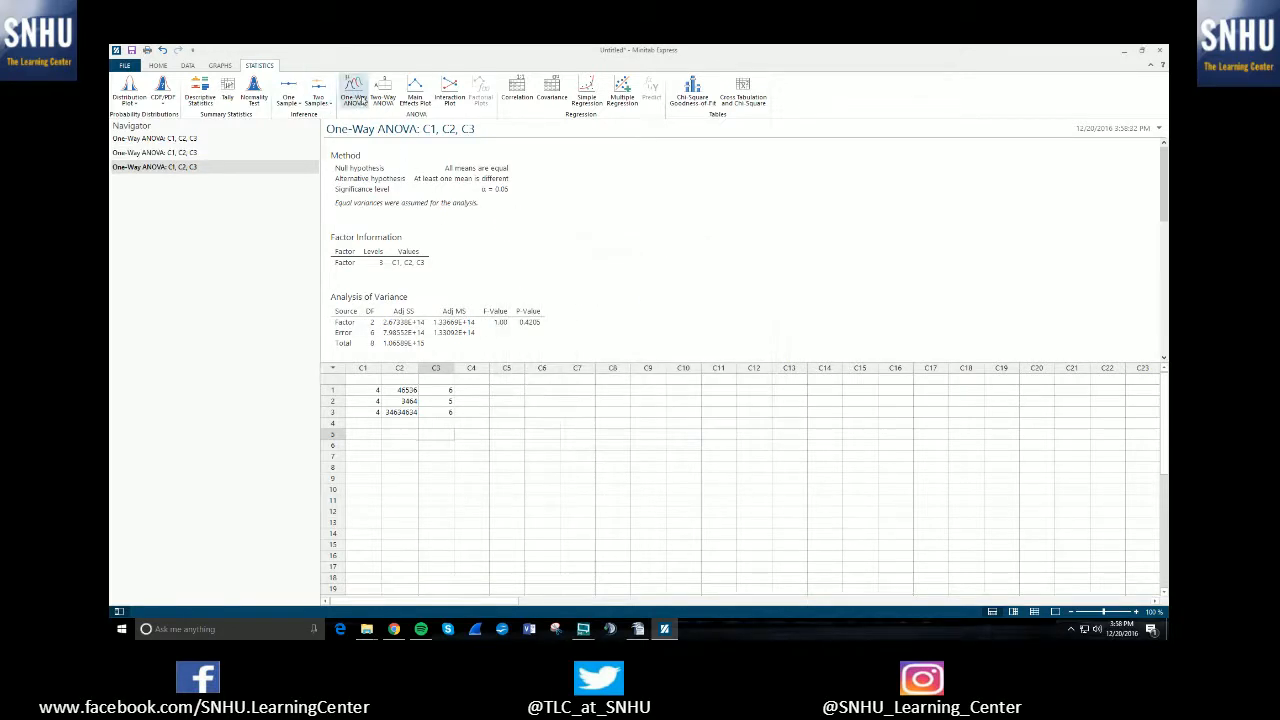
Run the ANOVA again with Tukey comparisons to get the grouping output.
{"action": "left_click", "coordinate": [352, 90]}
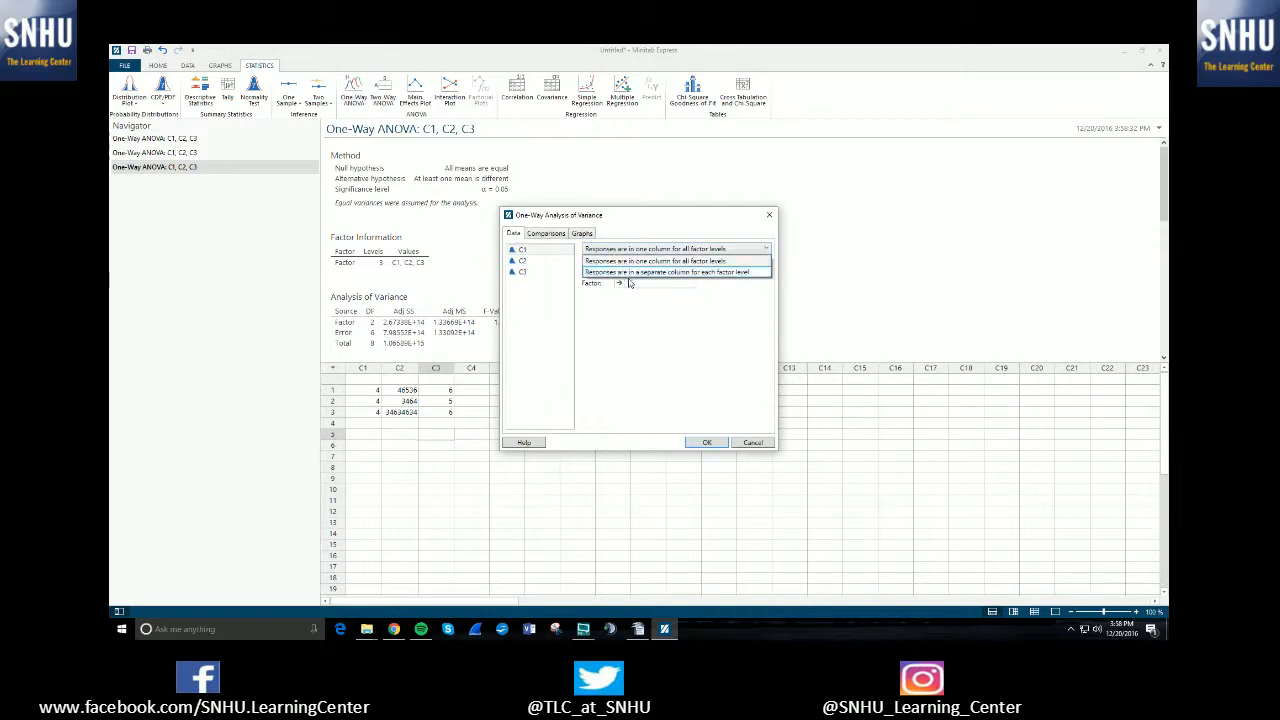
{"action": "left_click", "coordinate": [676, 272]}
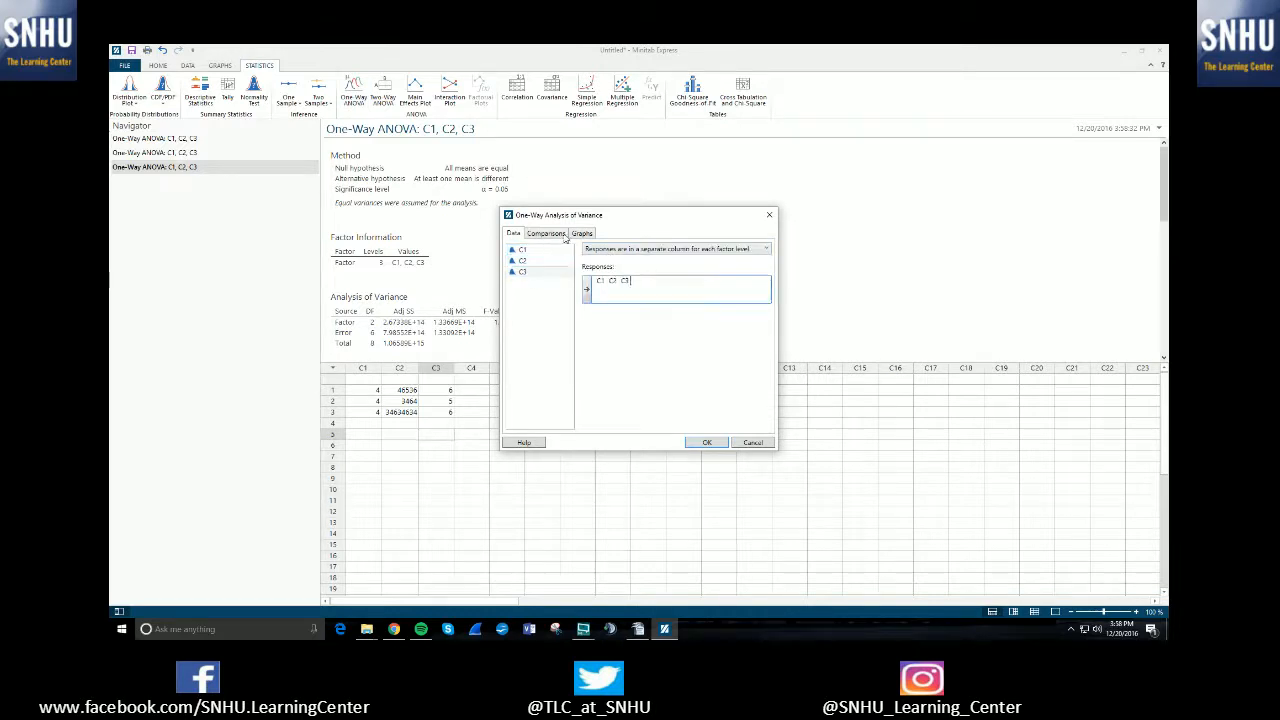
{"action": "left_click", "coordinate": [546, 232]}
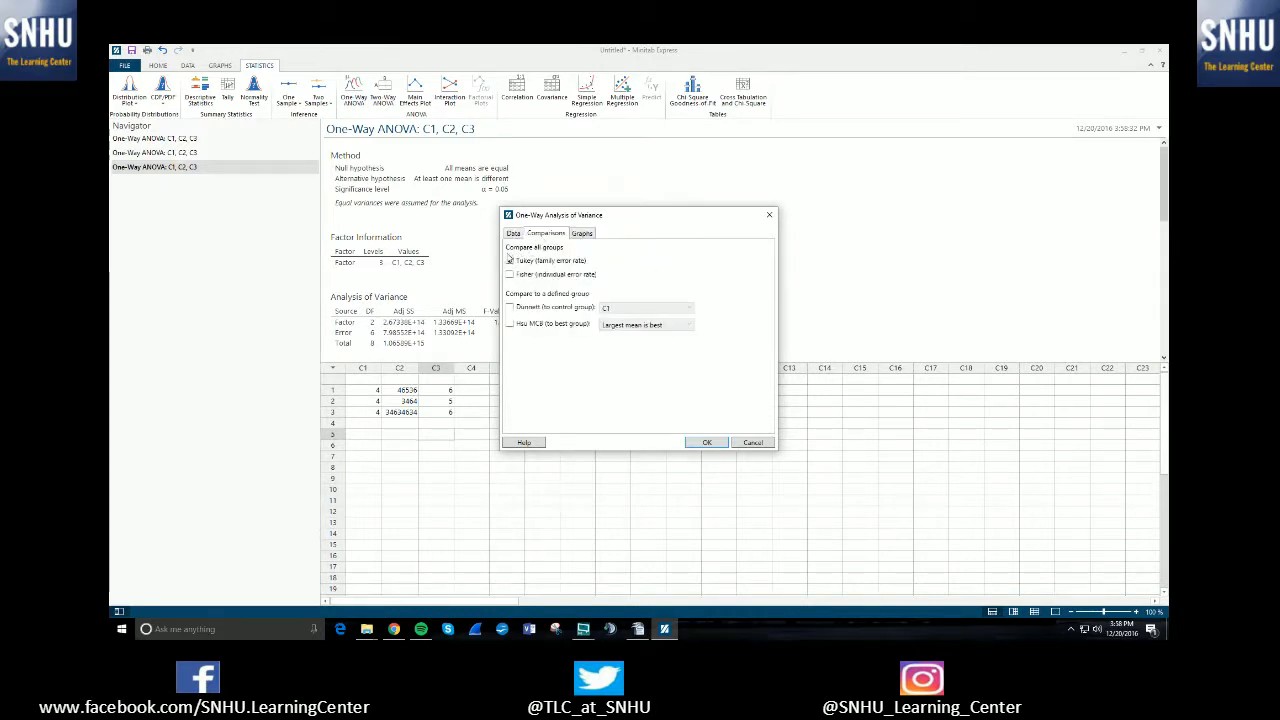
{"action": "left_click", "coordinate": [706, 442]}
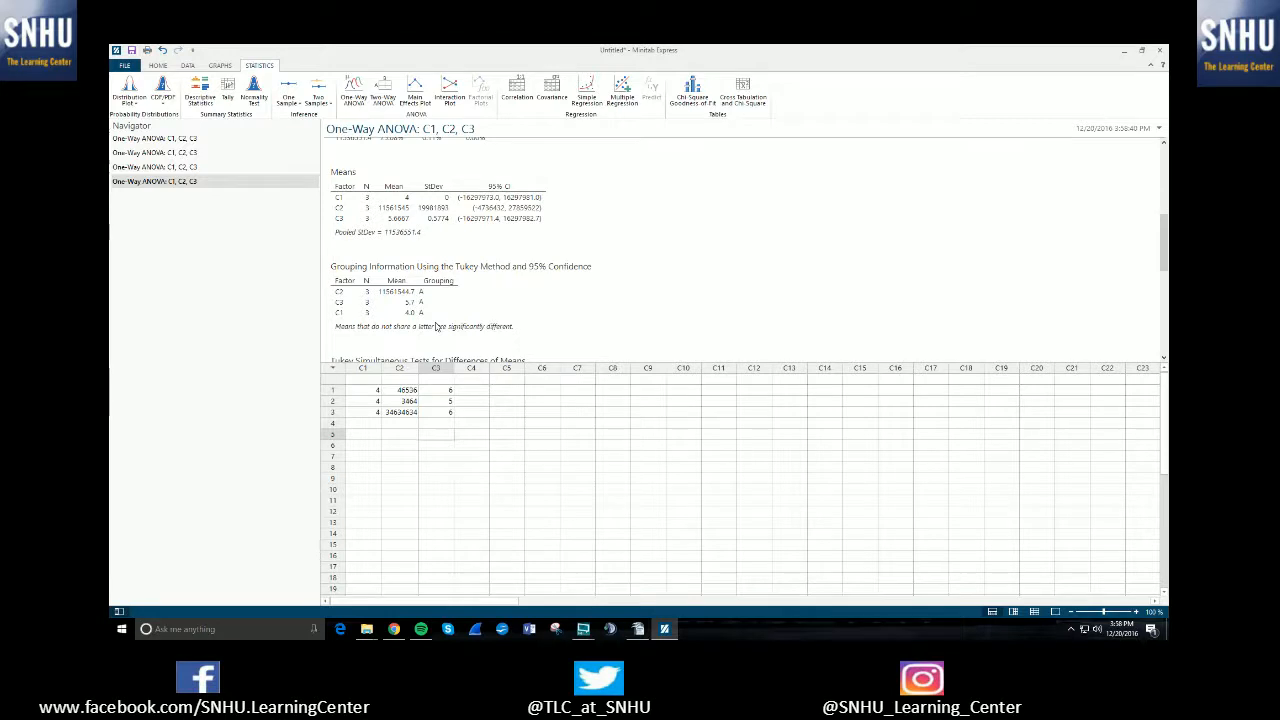
{"action": "mouse_move", "coordinate": [456, 322]}
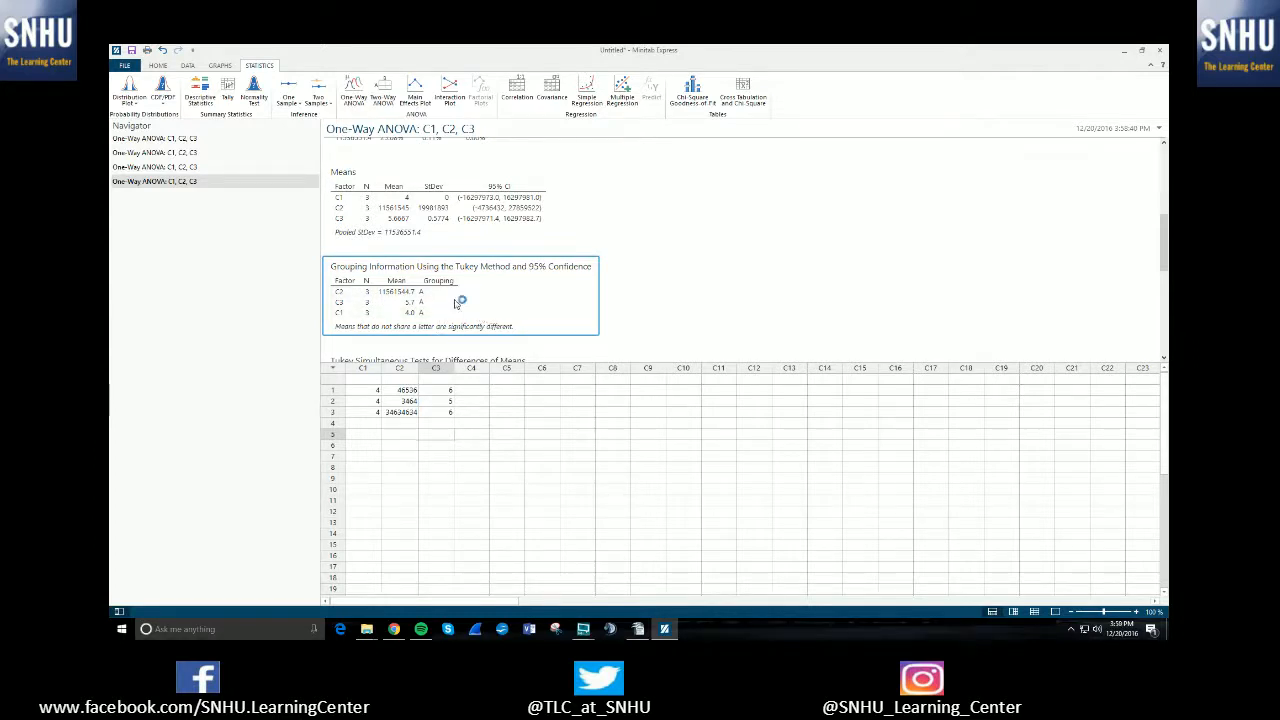
{"action": "mouse_move", "coordinate": [566, 304]}
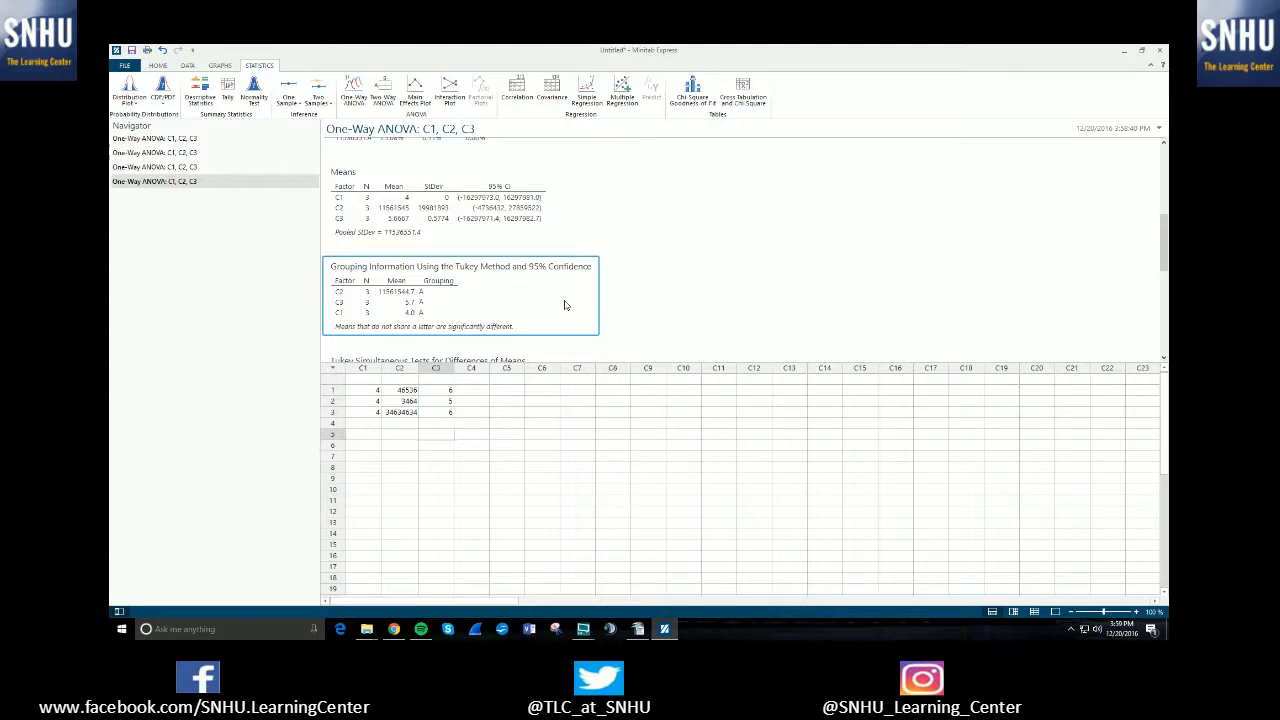
{"action": "mouse_move", "coordinate": [578, 304]}
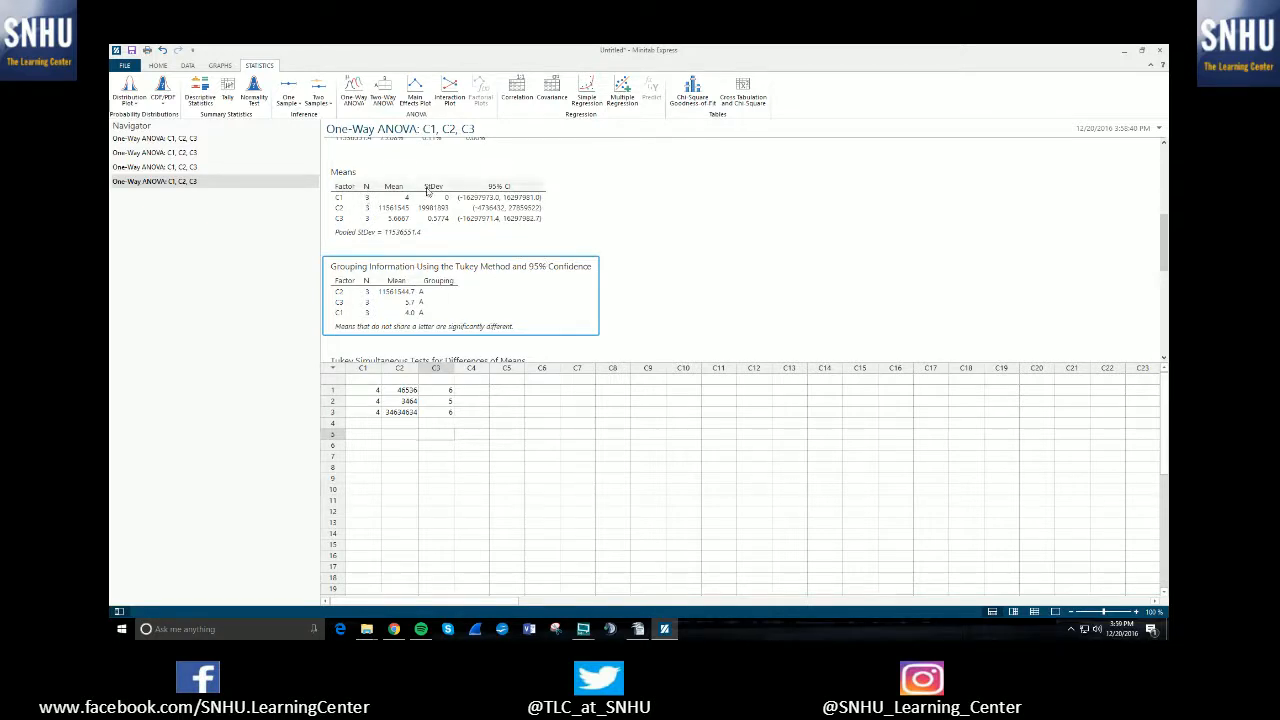
{"action": "left_click", "coordinate": [158, 152]}
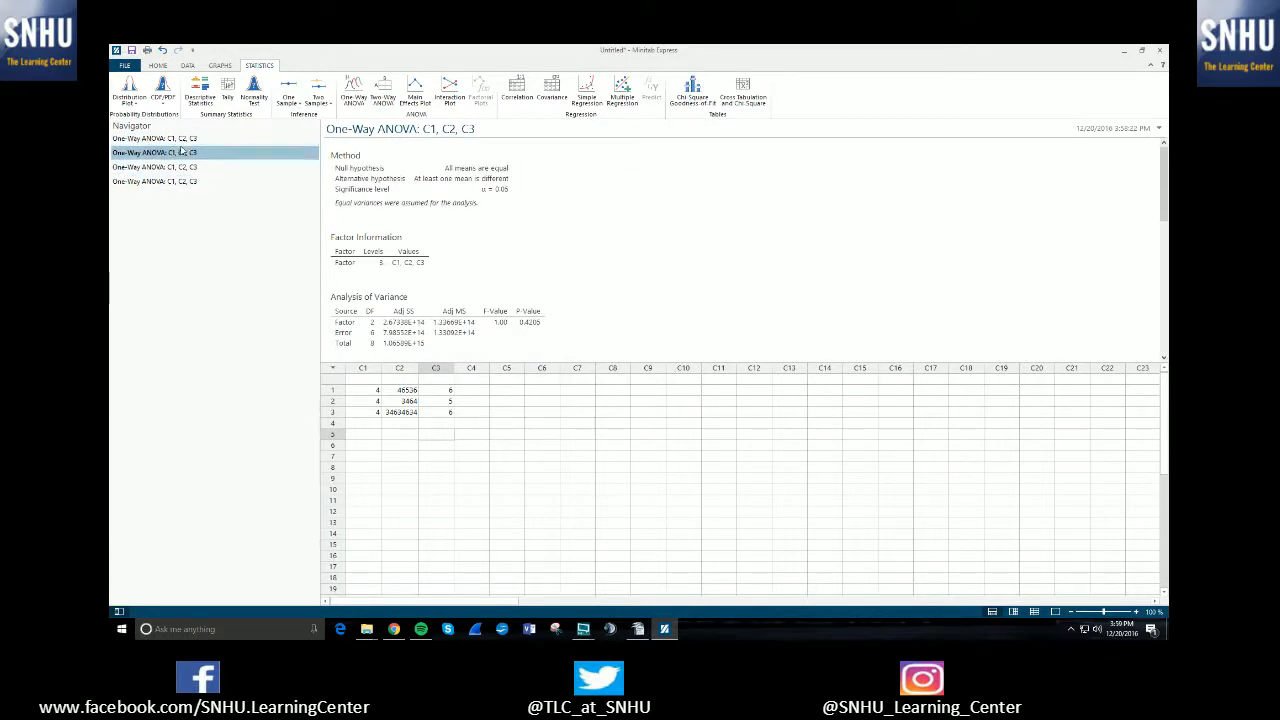
{"action": "left_click", "coordinate": [178, 180]}
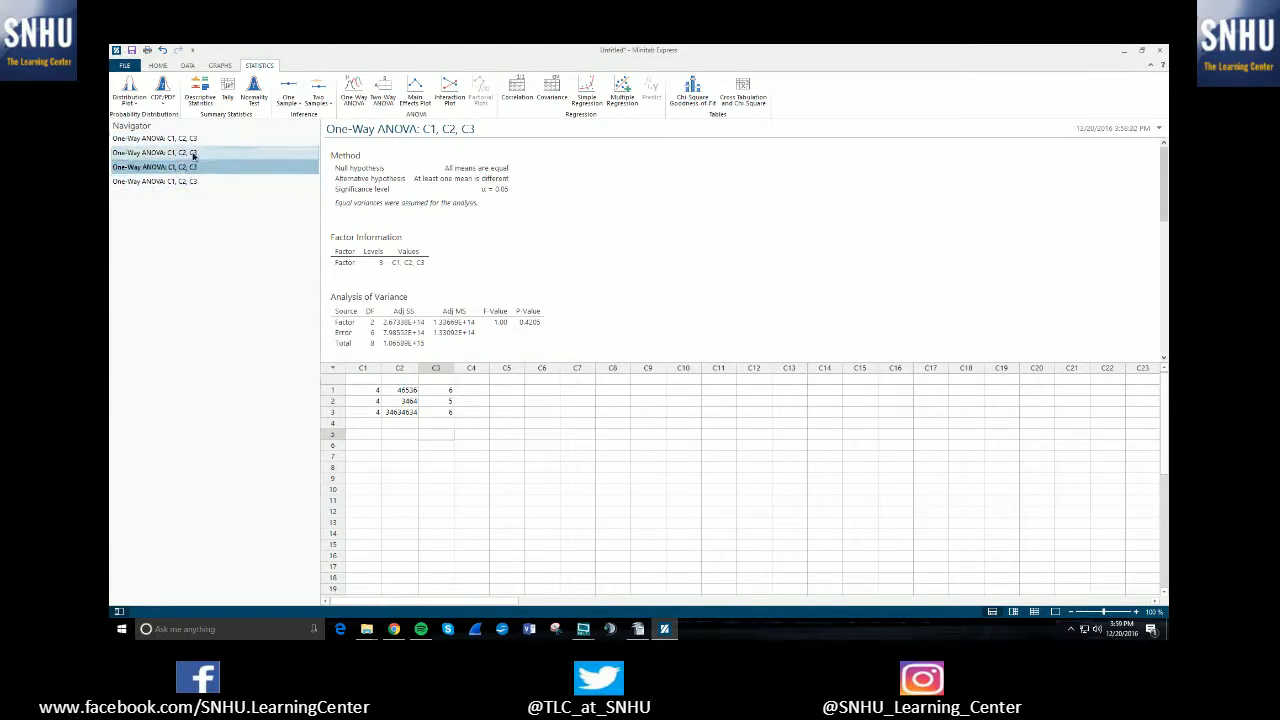
{"action": "left_click", "coordinate": [156, 136]}
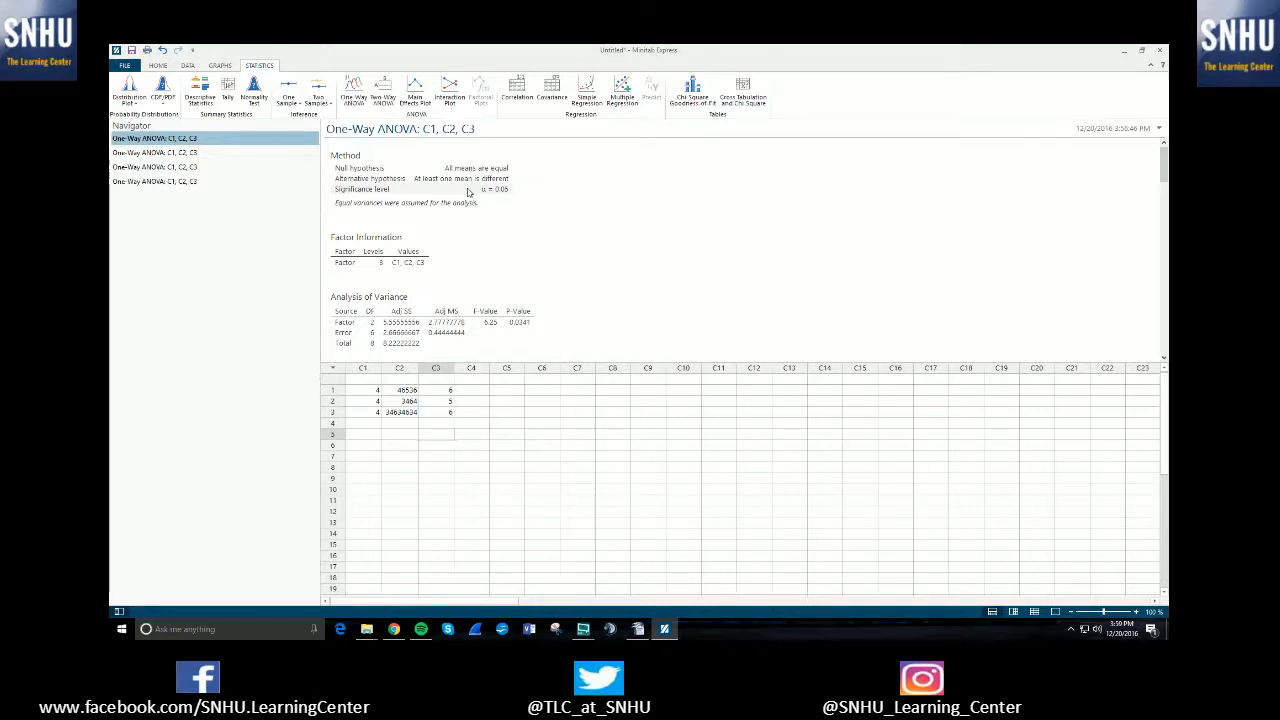
{"action": "left_click", "coordinate": [156, 180]}
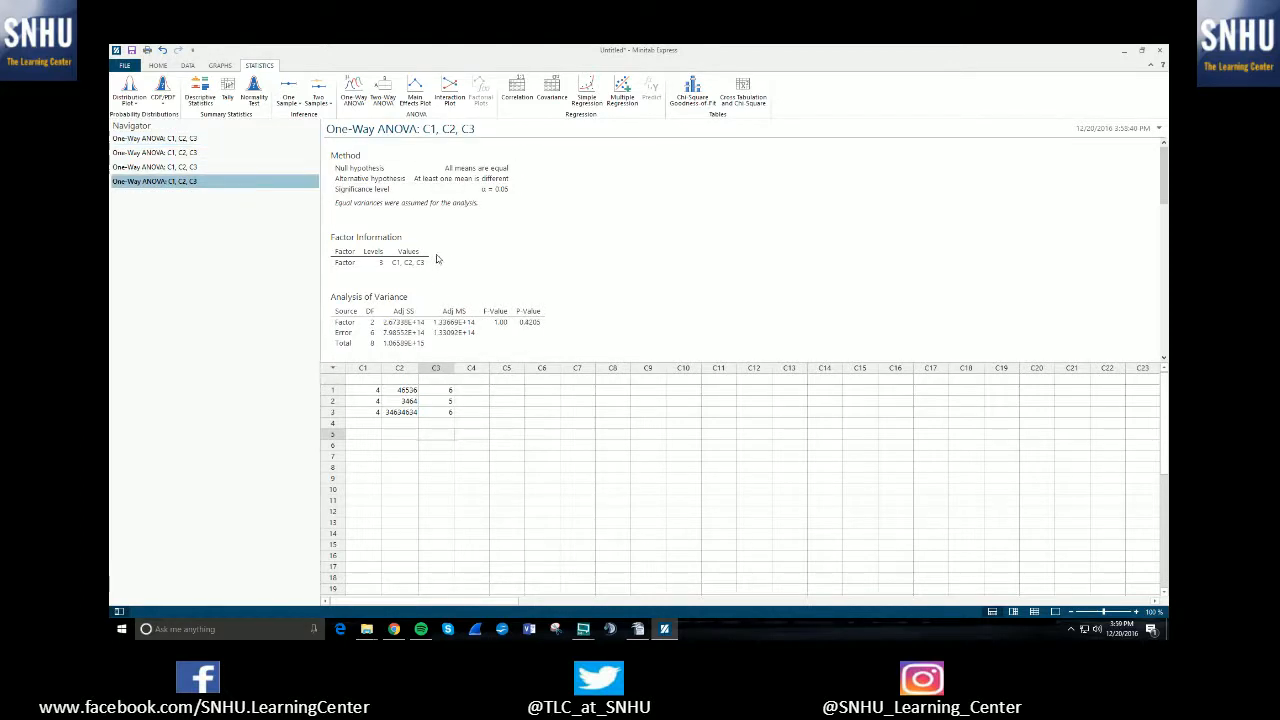
{"action": "scroll", "scroll_direction": "down", "scroll_amount": 3}
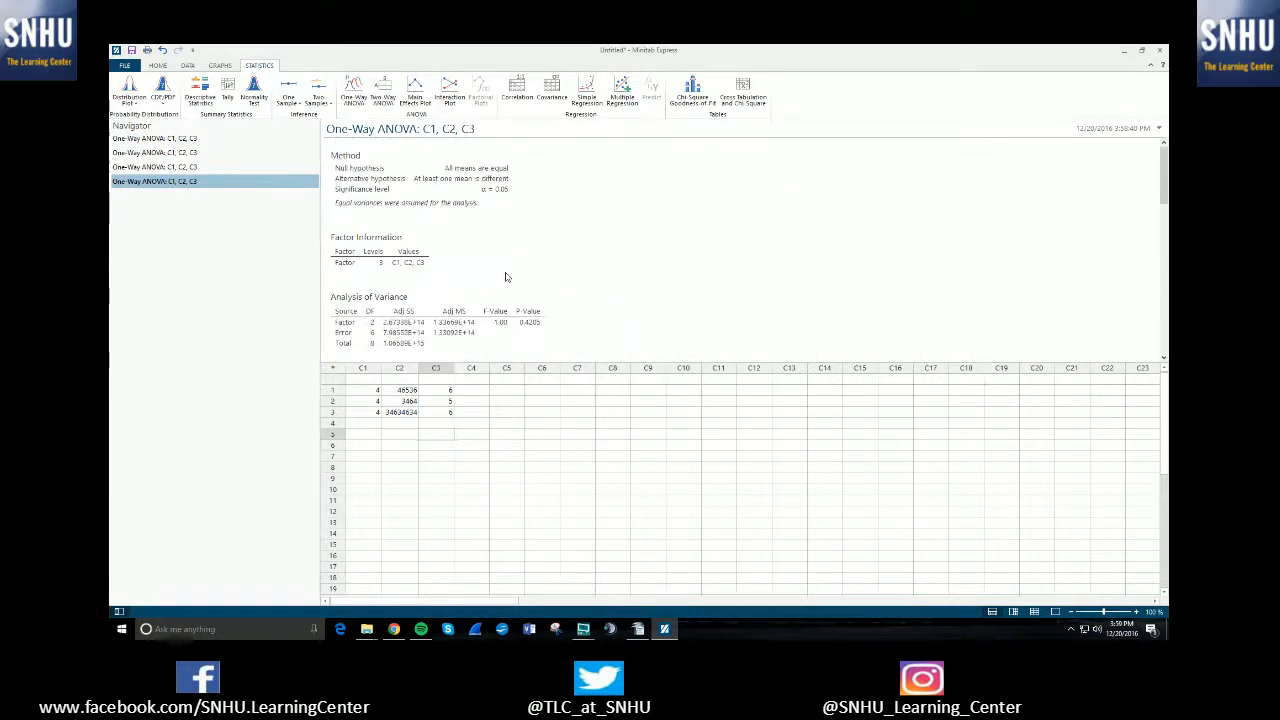
{"action": "scroll", "scroll_direction": "down", "scroll_amount": 3}
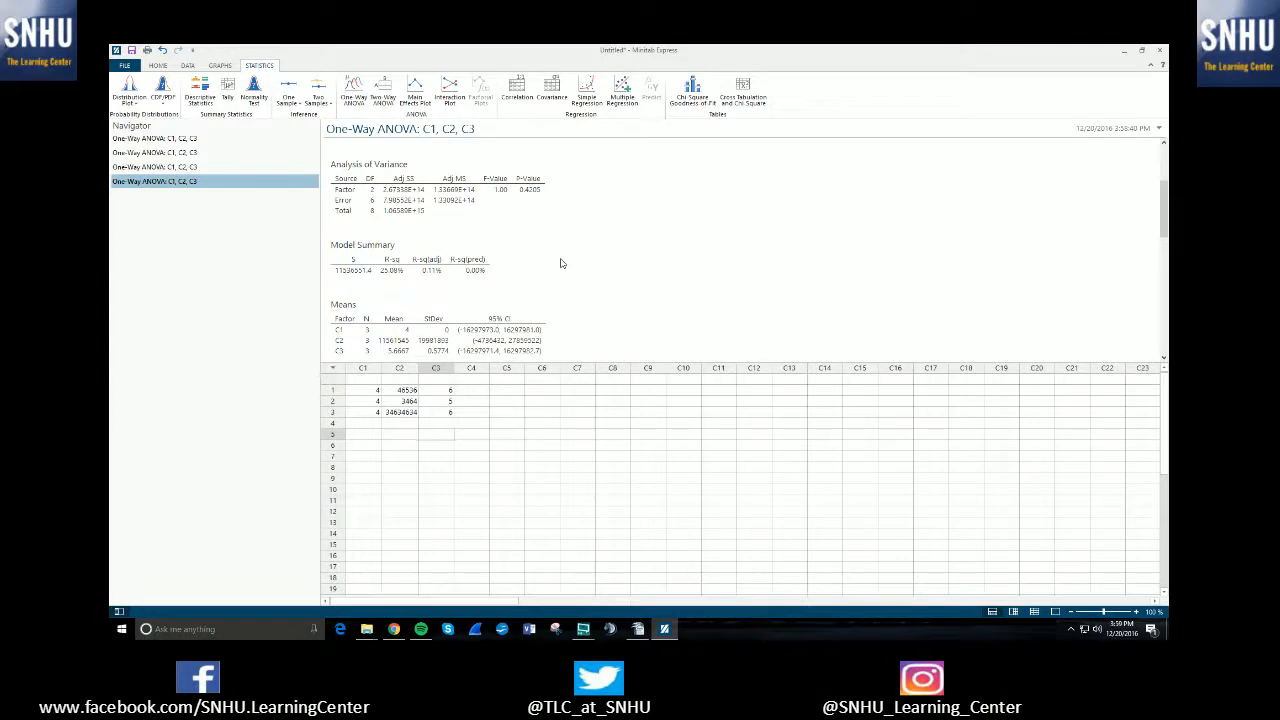